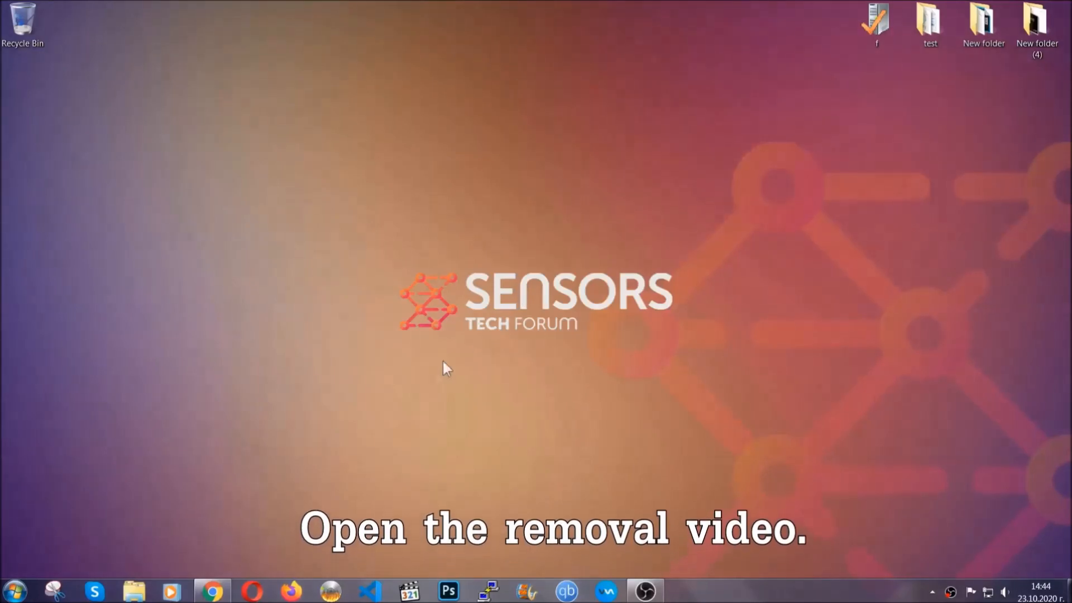
Step: Download the SpyHunter 5 installer via the removal video's Sensors Tech Forum article link
click(212, 590)
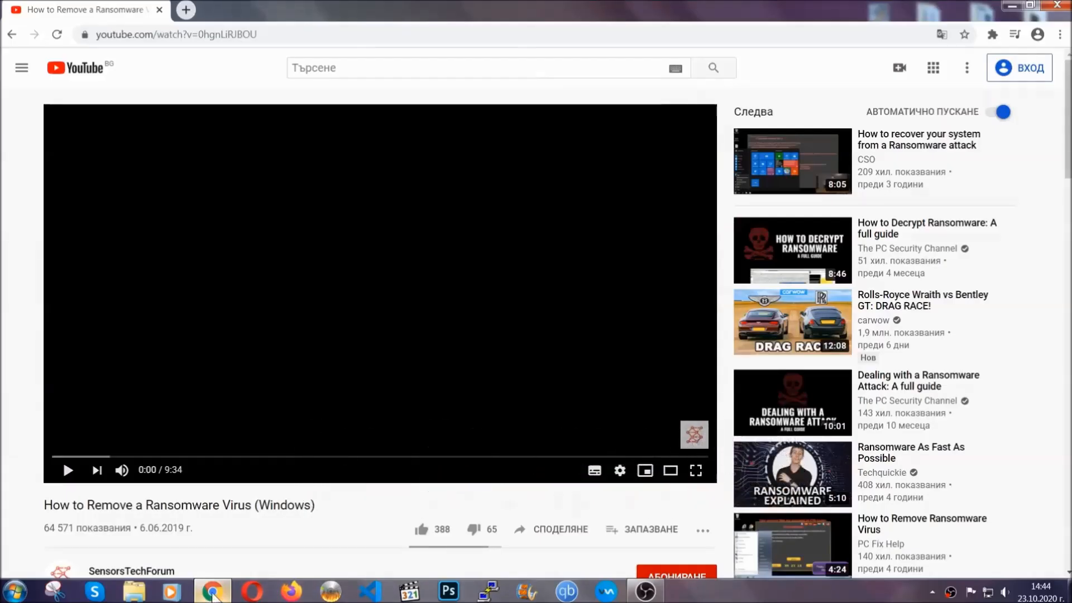
scroll(down, 3)
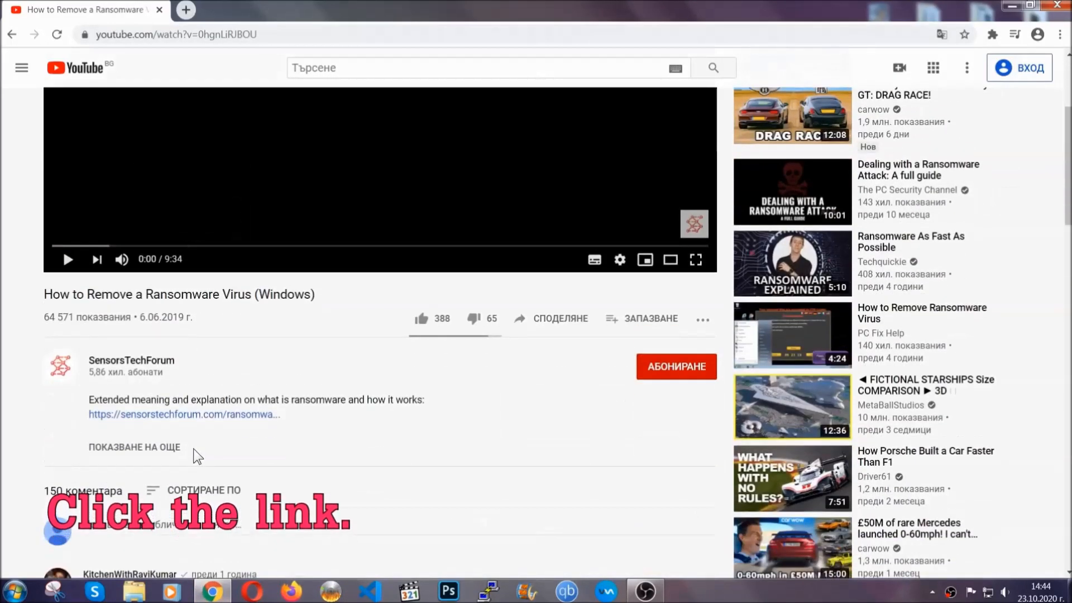
click(184, 414)
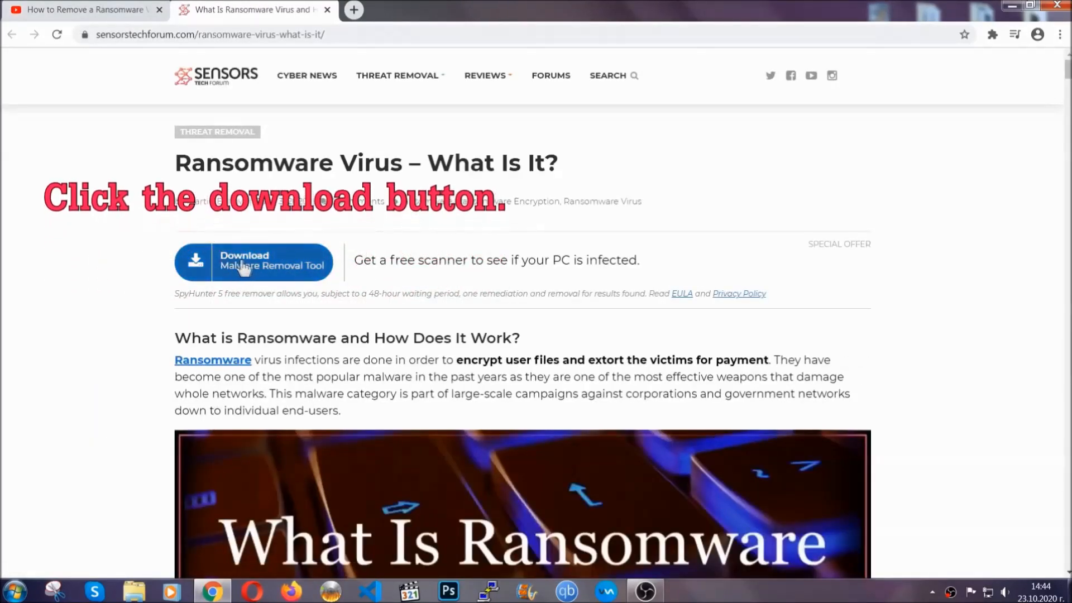
click(253, 263)
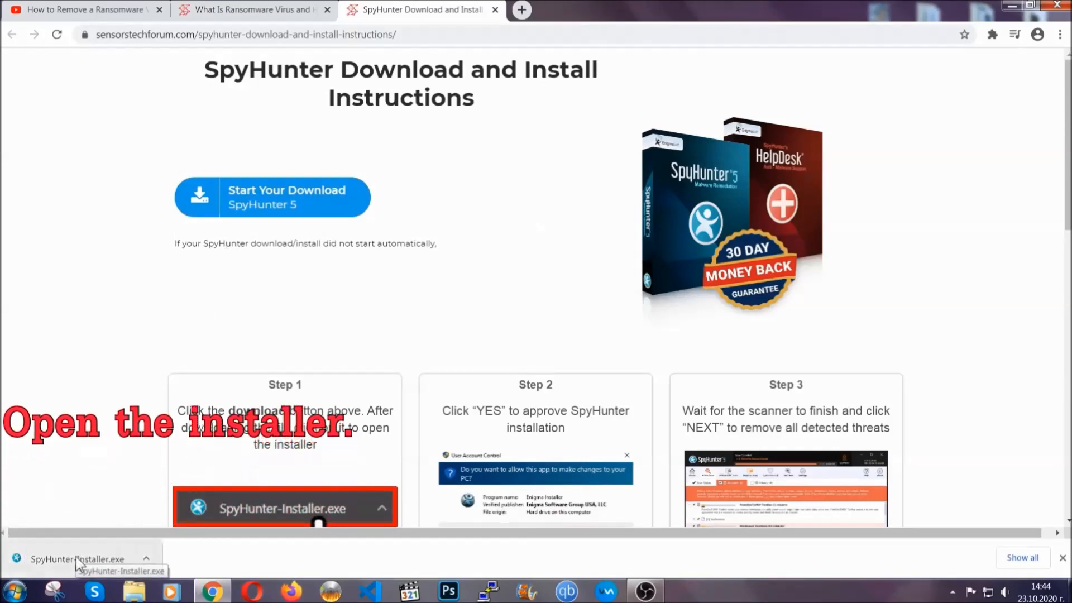
Step: Run SpyHunter-Installer.exe in English, accept the EULA, and install SpyHunter 5
click(76, 559)
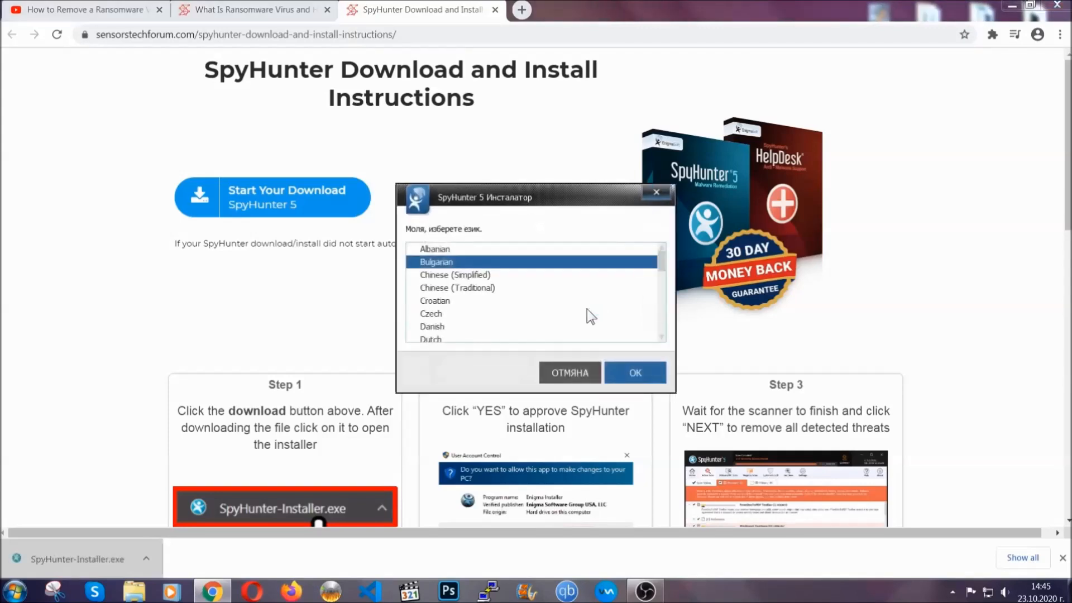
scroll(down, 3)
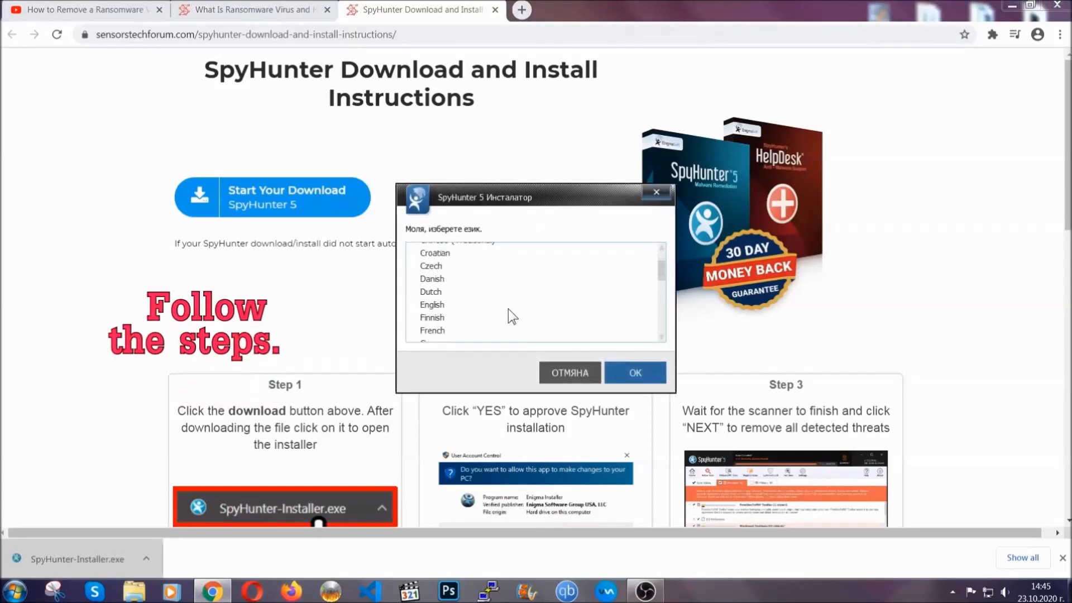
click(433, 304)
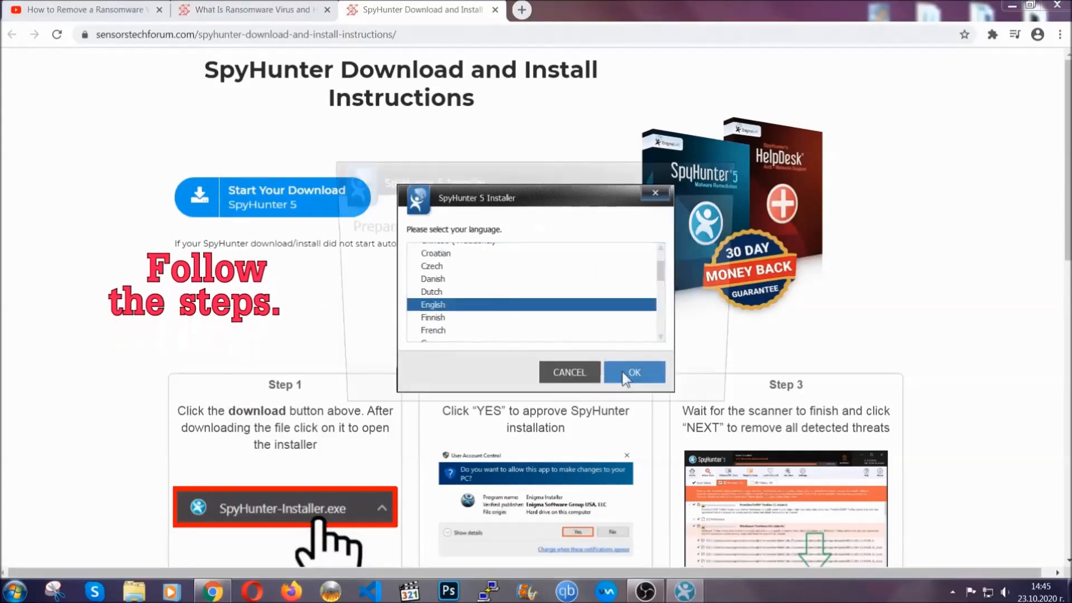
click(633, 372)
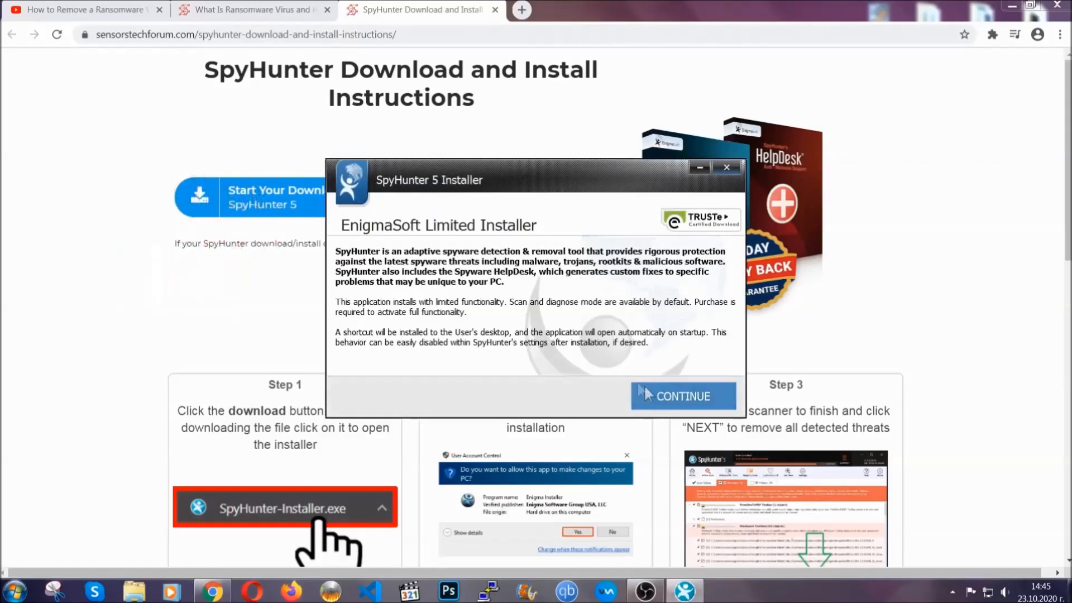
click(681, 396)
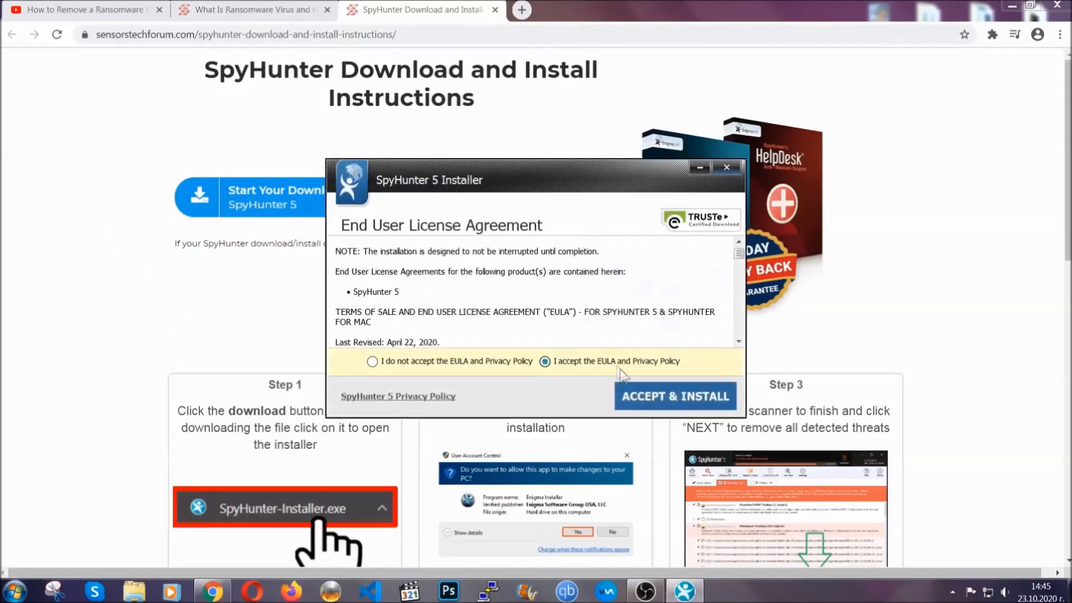
click(675, 396)
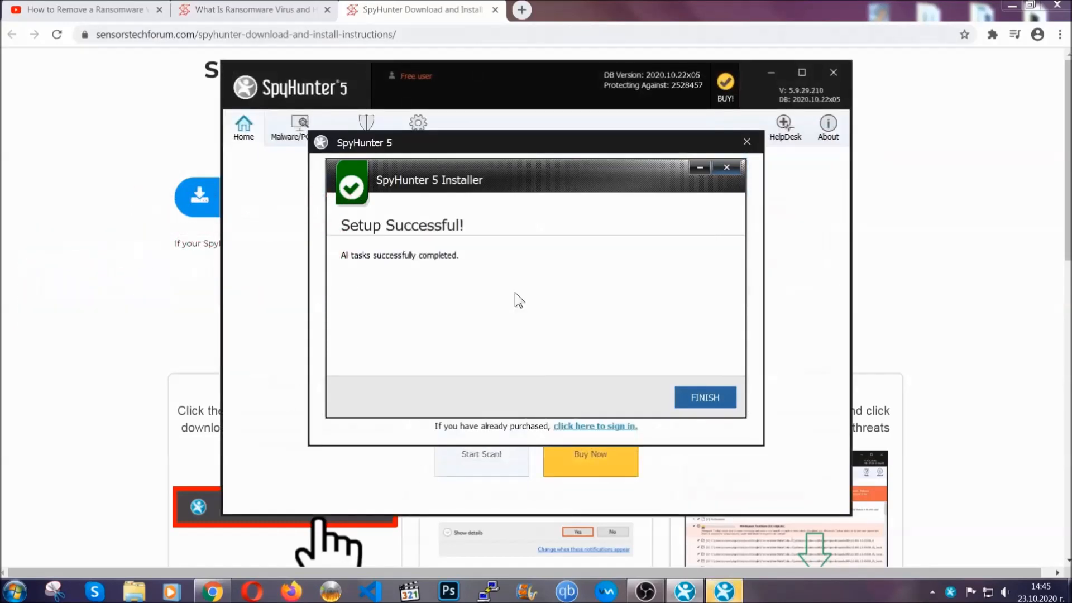
Step: Finish SpyHunter setup and mark the detected Keygen.exe PUP for removal
click(705, 397)
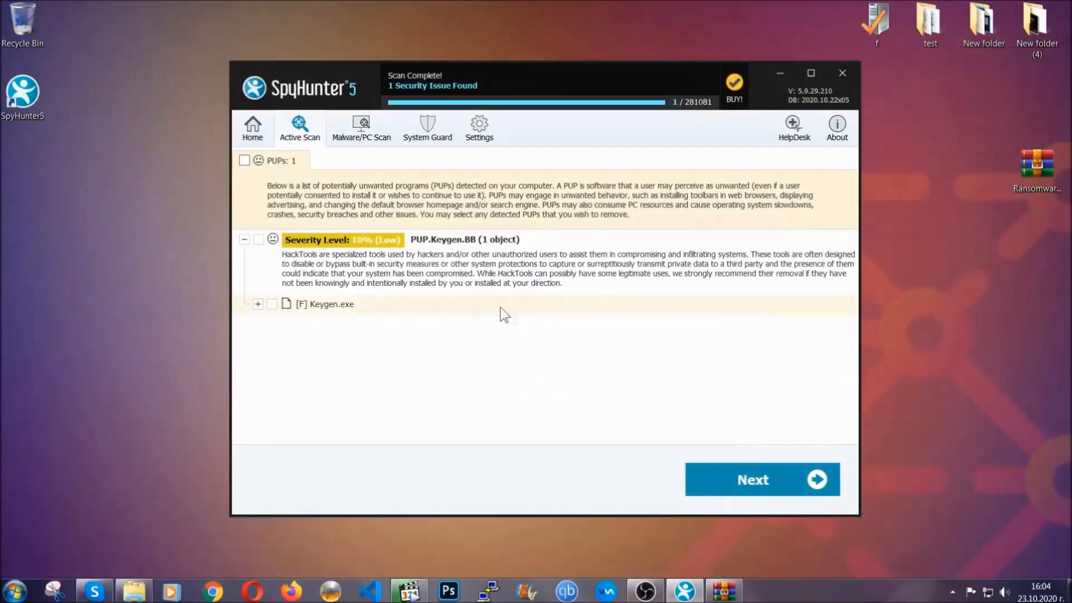
click(244, 160)
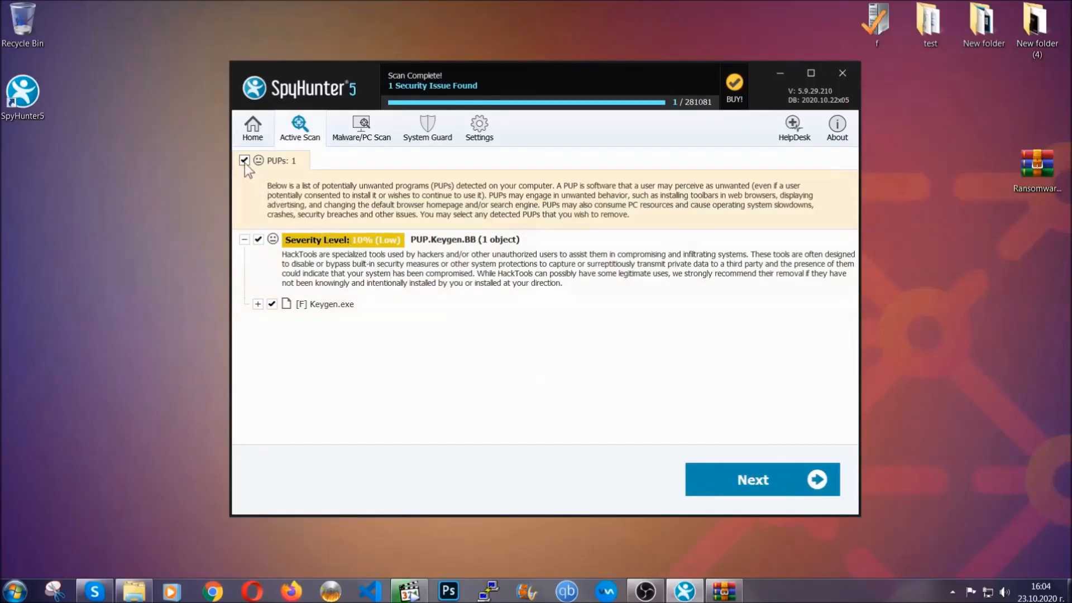
mouse_move(752, 479)
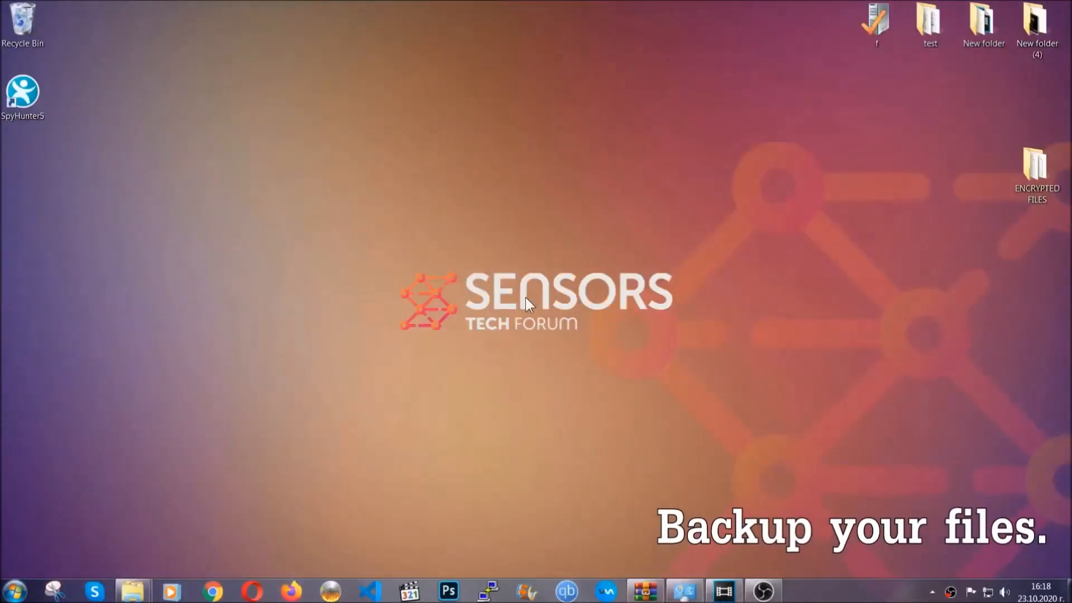
Step: Open the ENCRYPTED FILES folder and copy its six .efji encrypted files
click(1036, 171)
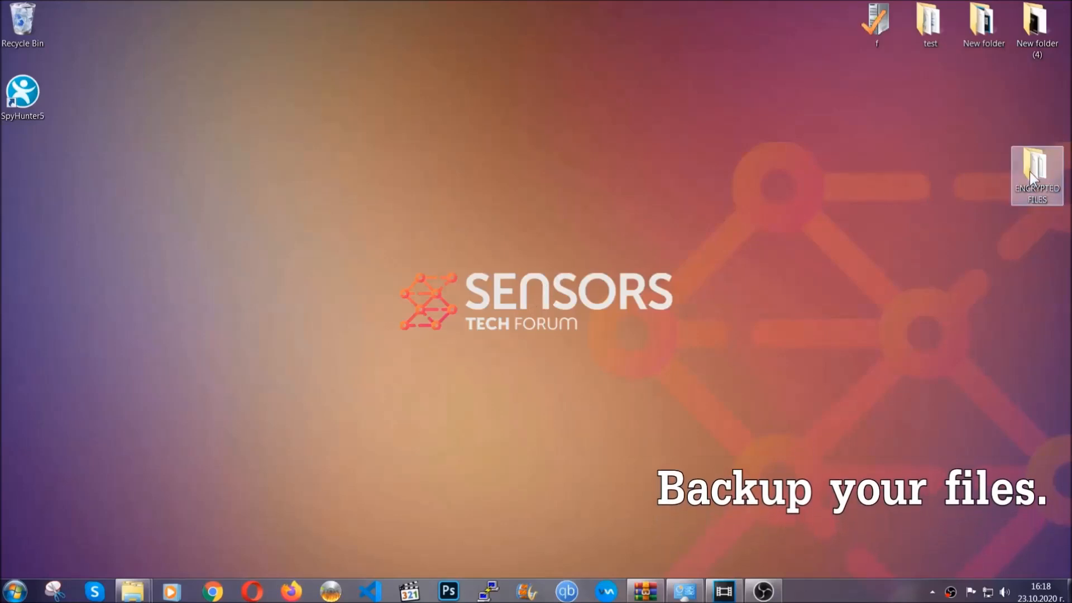
double_click(1038, 174)
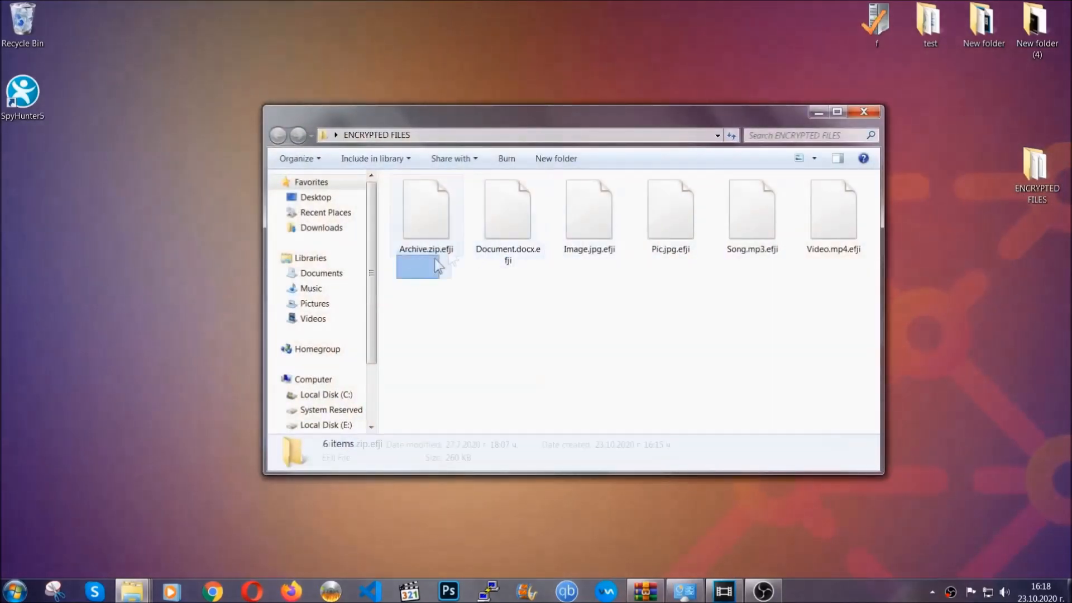
right_click(835, 212)
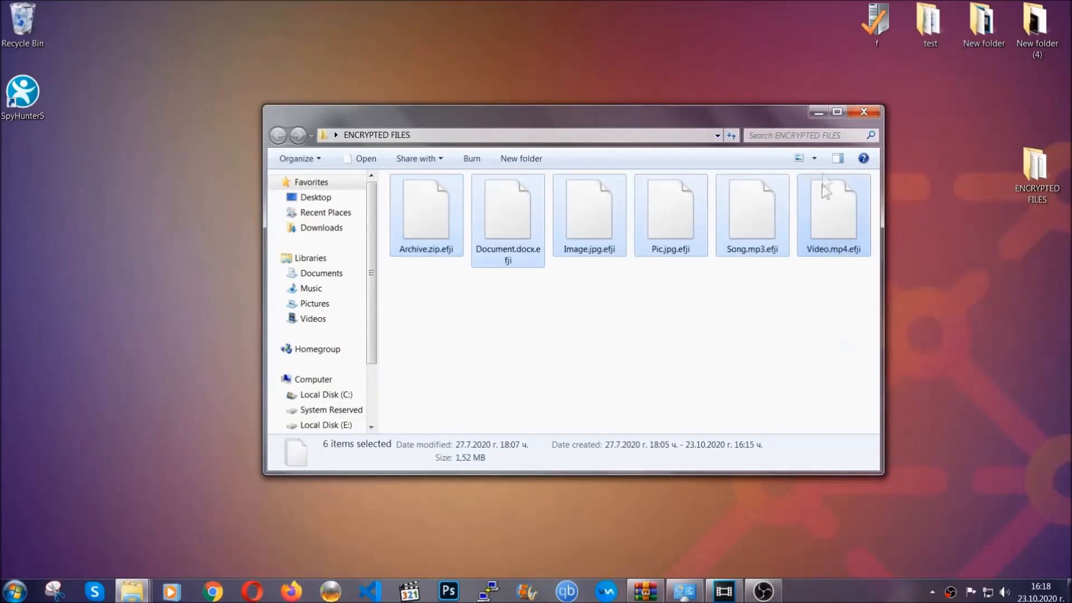
click(862, 112)
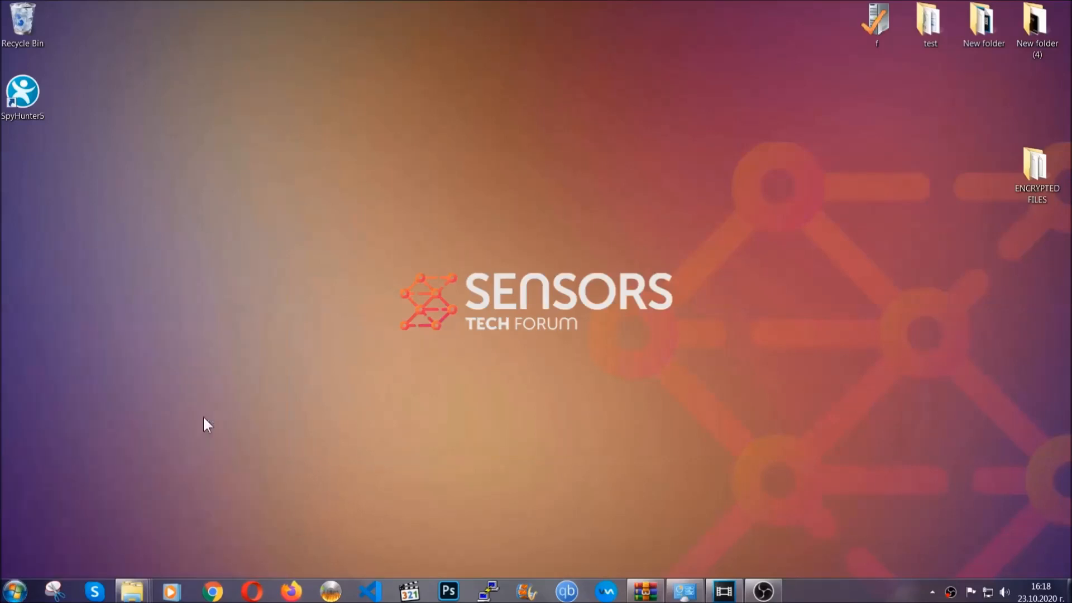
Step: Paste the copied files onto FLASH DRIVE (H:) and close the drive window
click(131, 591)
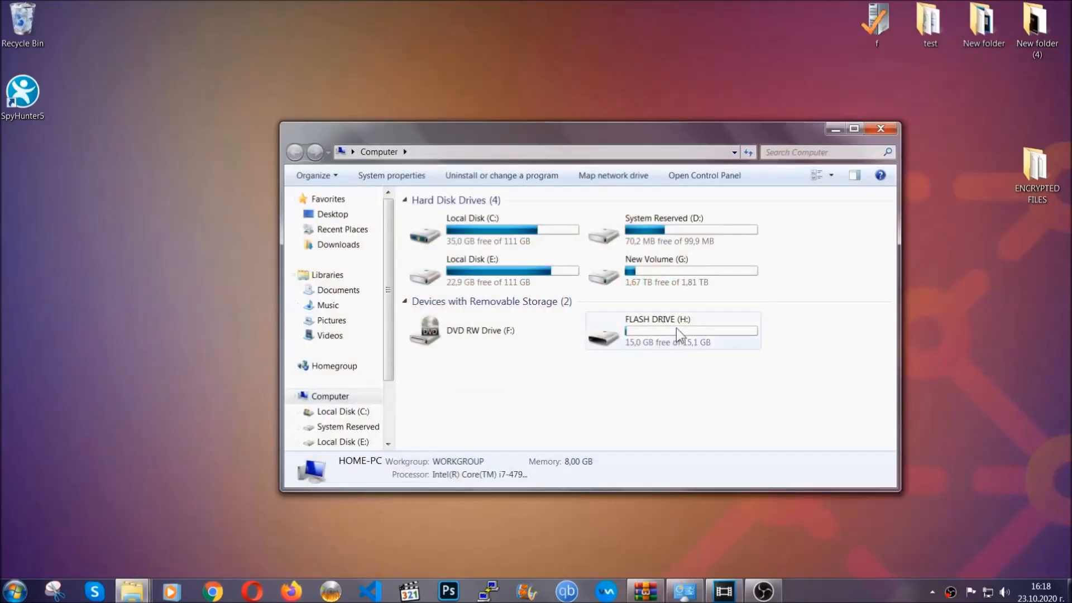
double_click(657, 330)
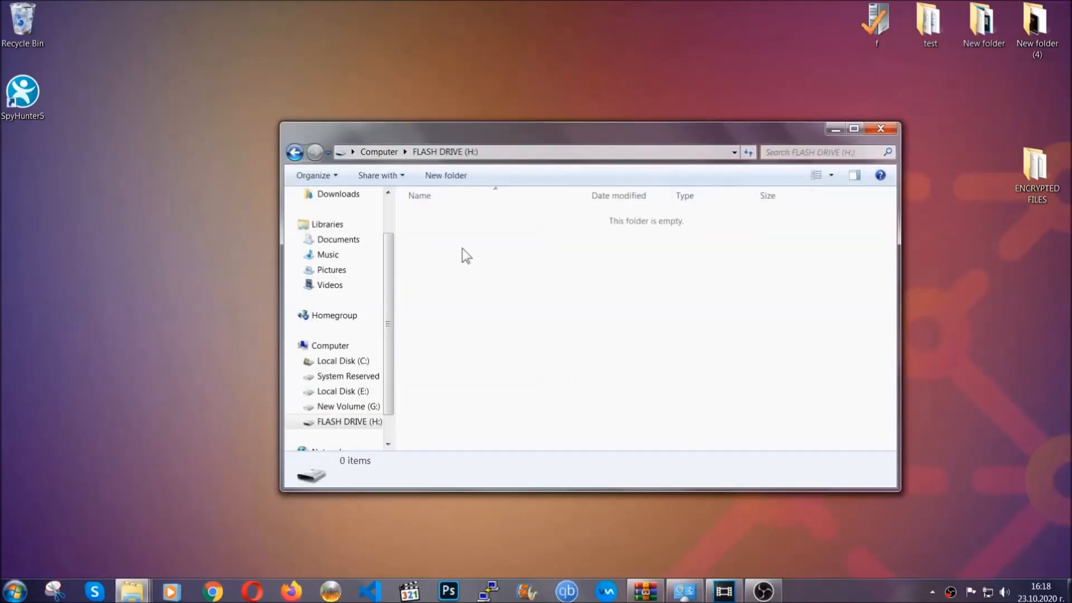
right_click(465, 255)
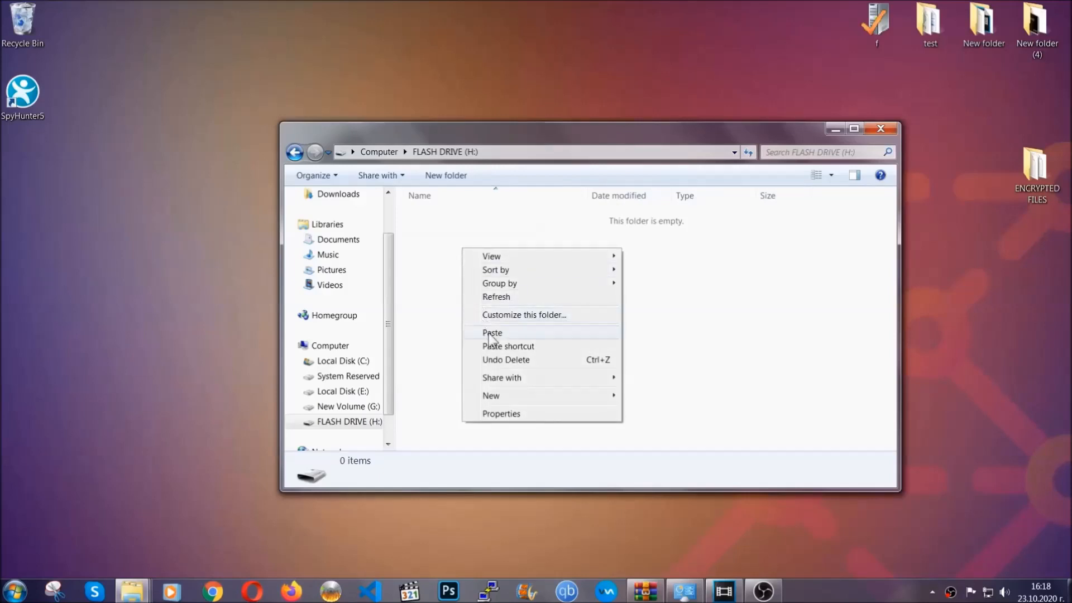
click(491, 333)
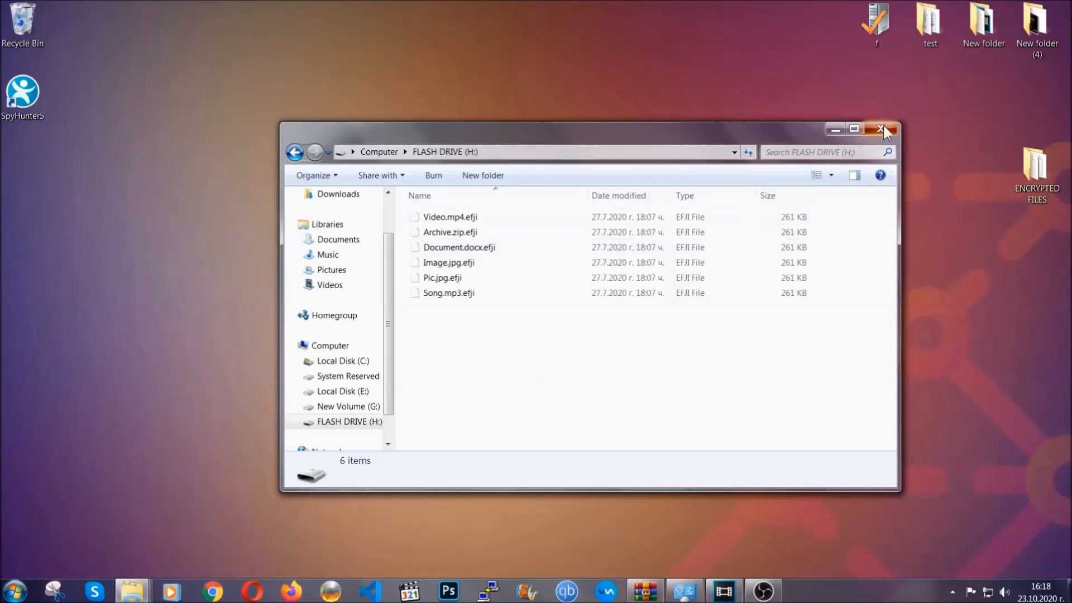
click(883, 128)
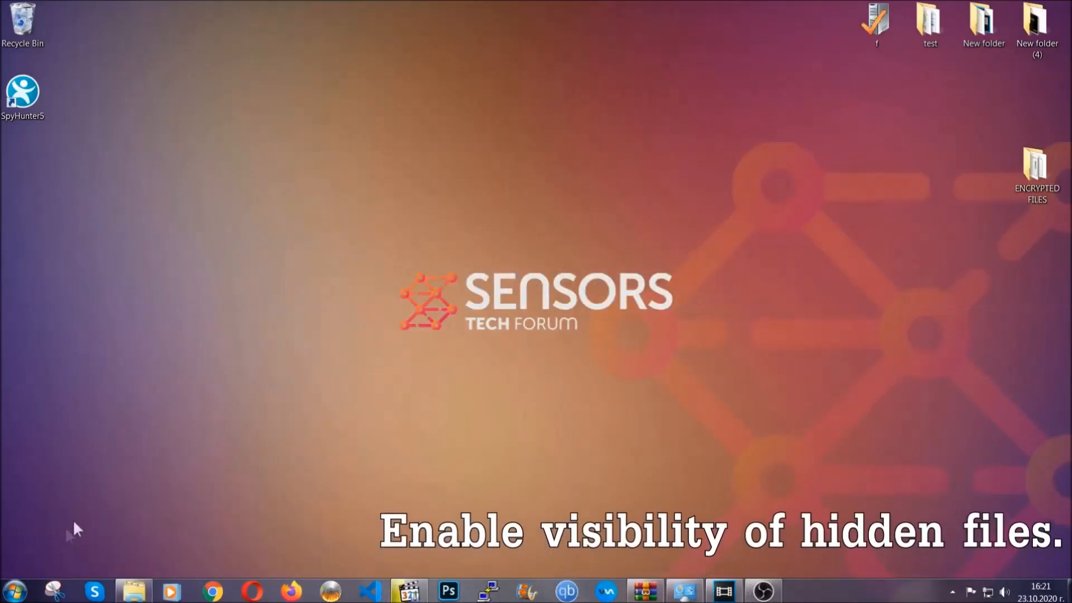
Step: Search 'show hidden' and set Folder Options to show hidden files, folders, and drives
click(13, 590)
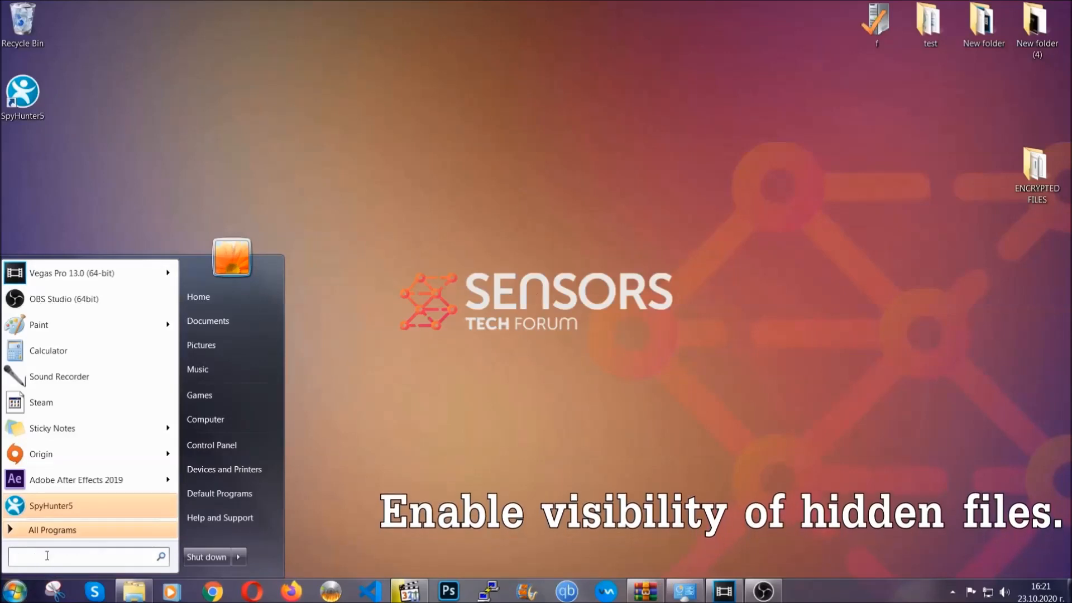
text(s)
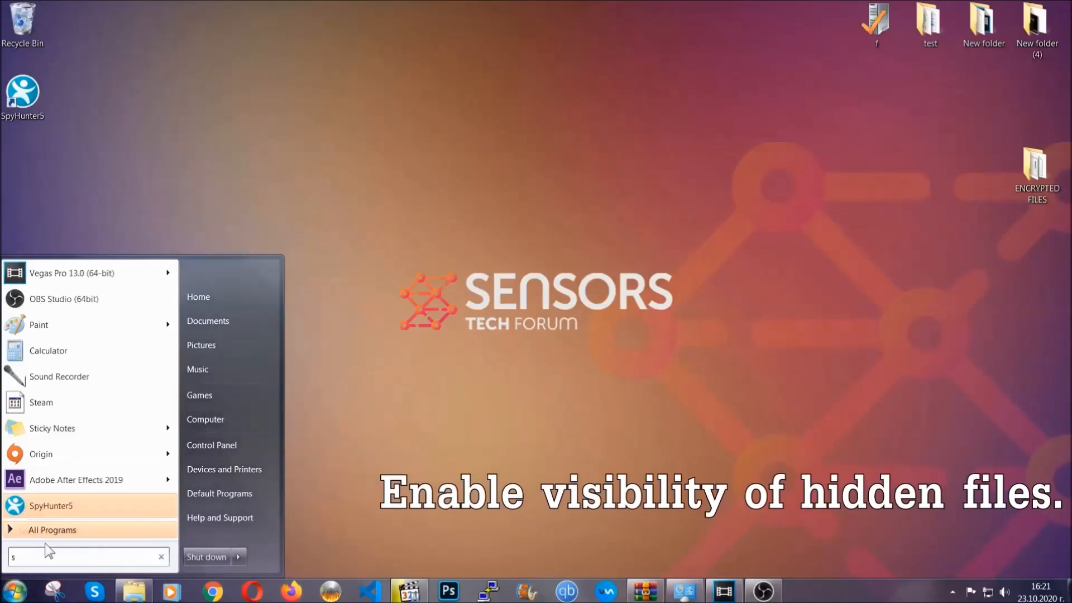
text(how hidden files and folders)
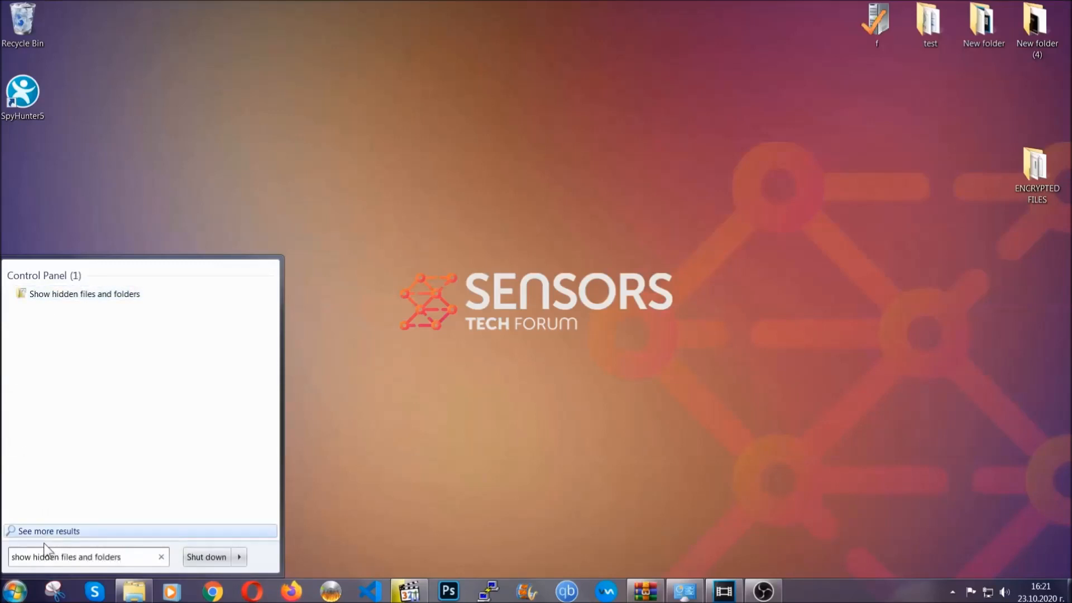
mouse_move(85, 294)
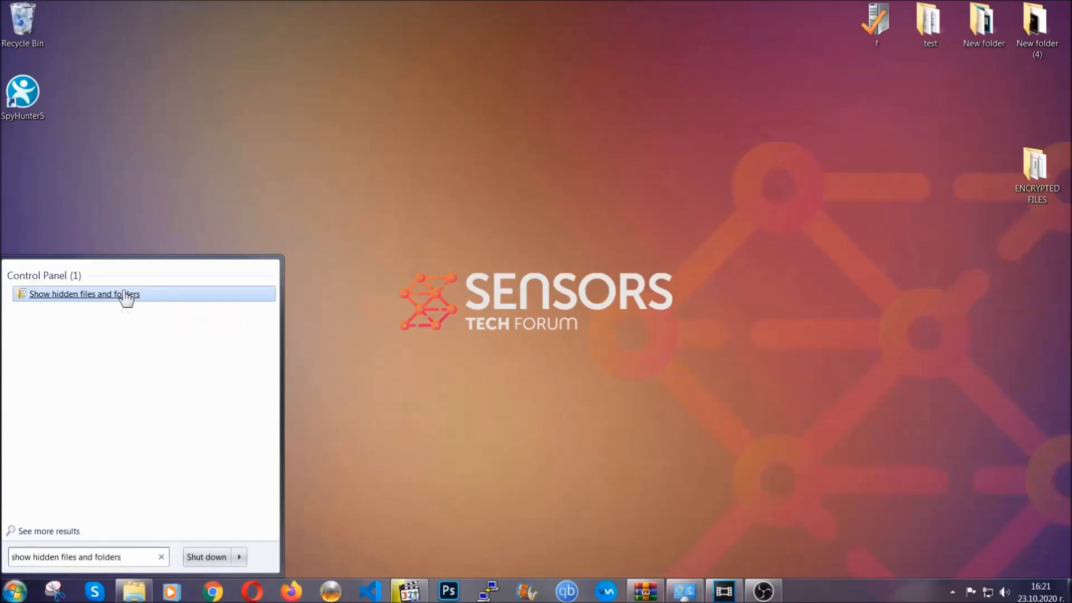
click(85, 293)
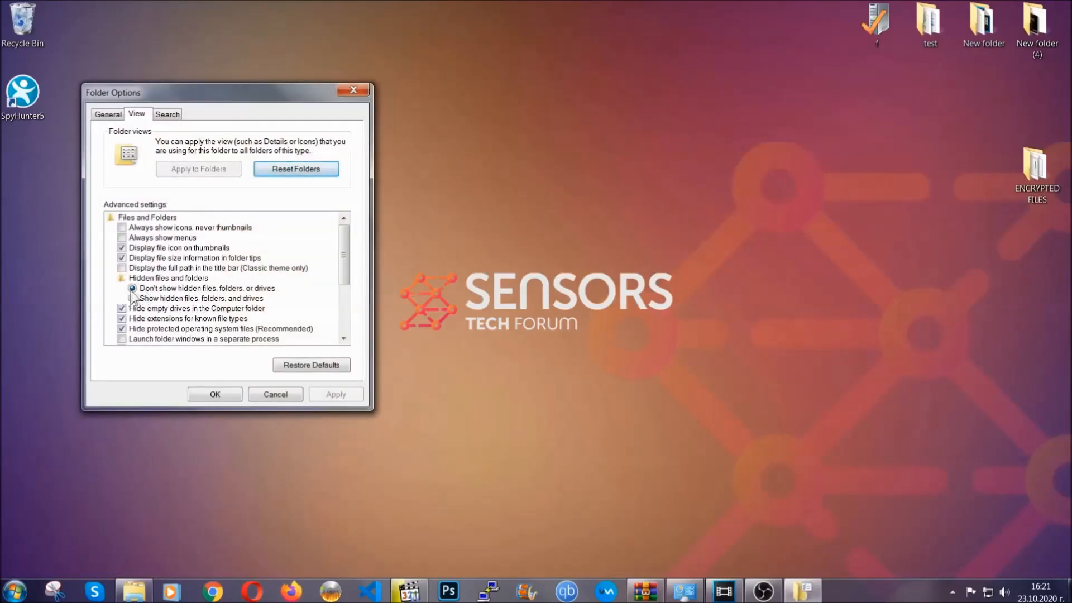
click(133, 299)
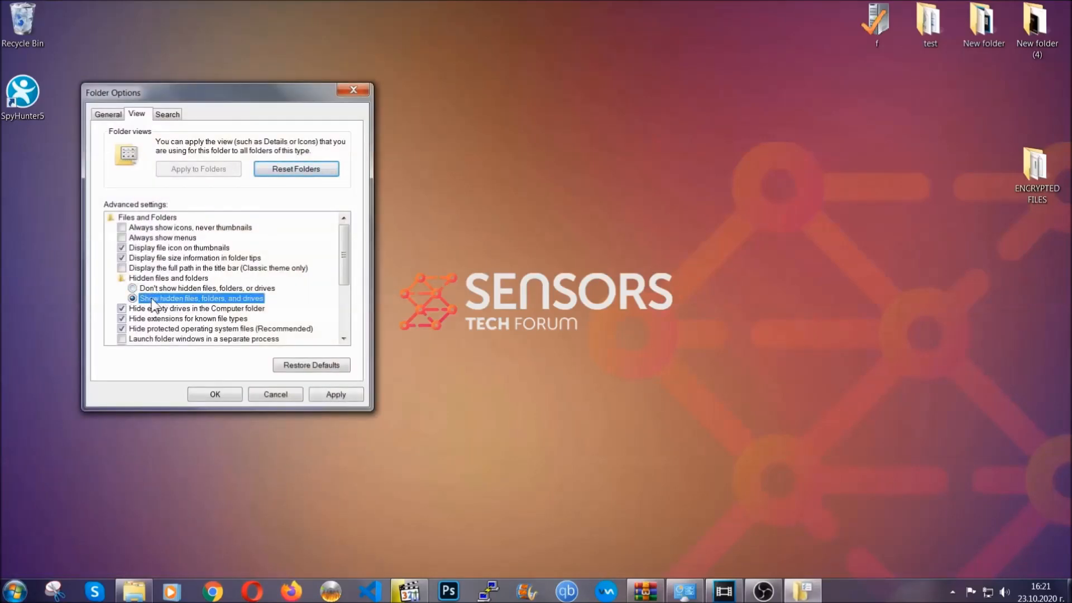
click(336, 393)
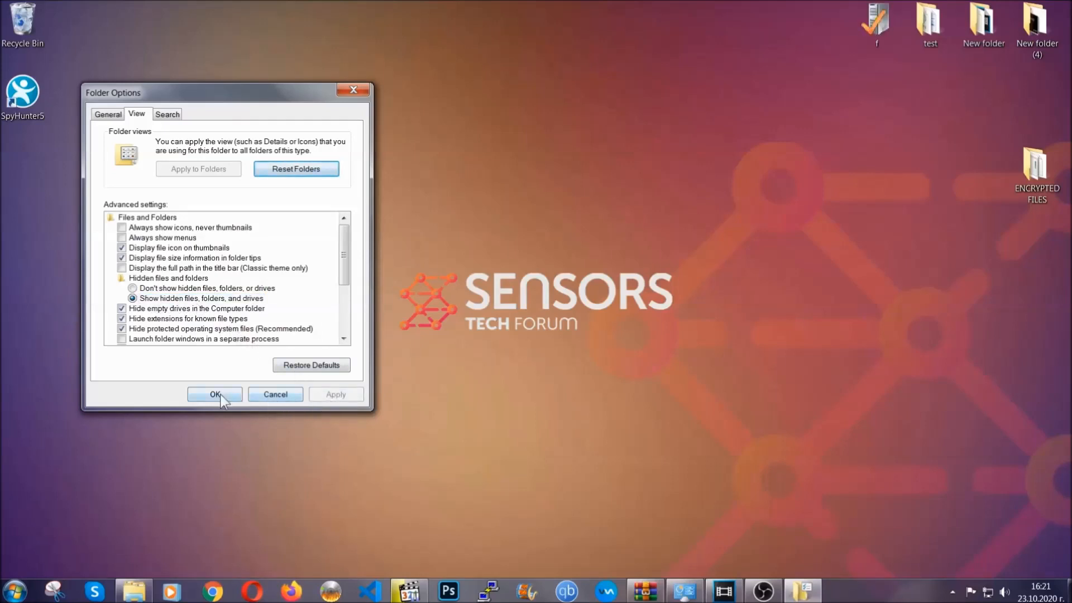
click(214, 395)
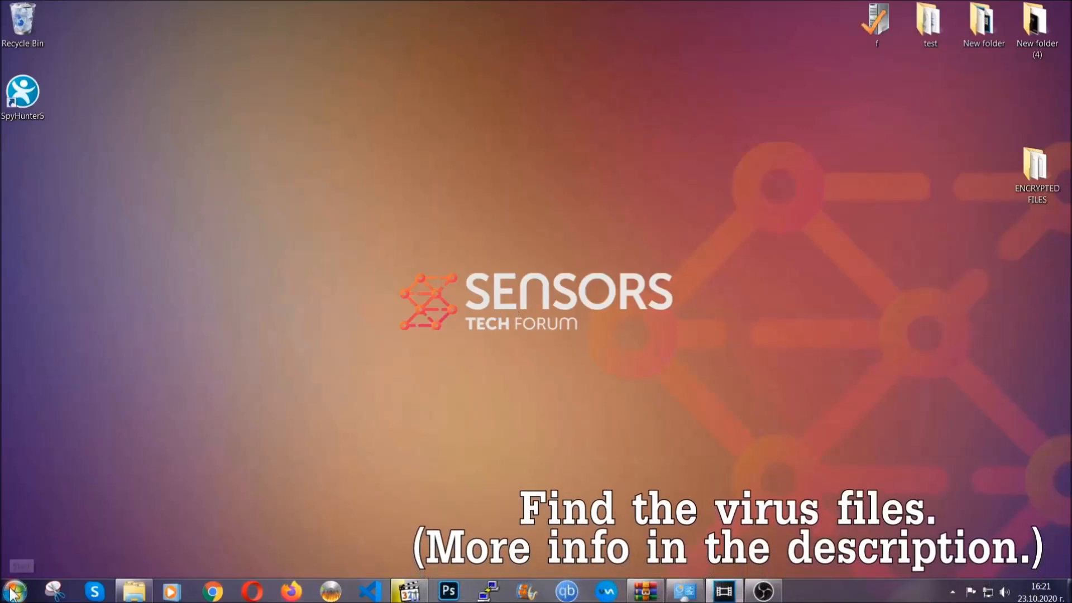
Step: Search the whole computer for 'fileextension:exe Example Virus Name'
click(11, 589)
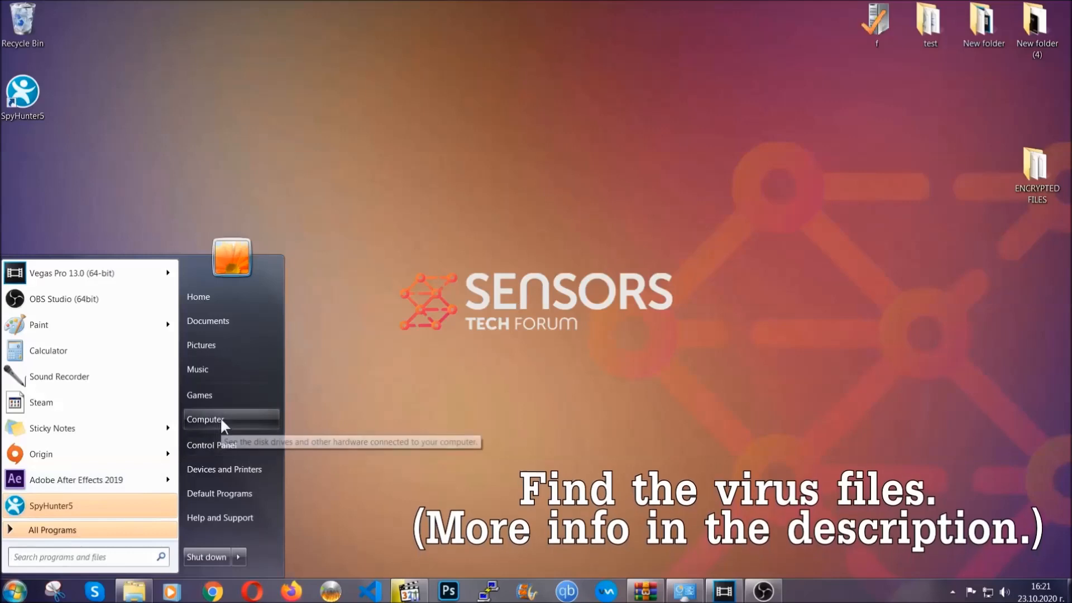
click(206, 419)
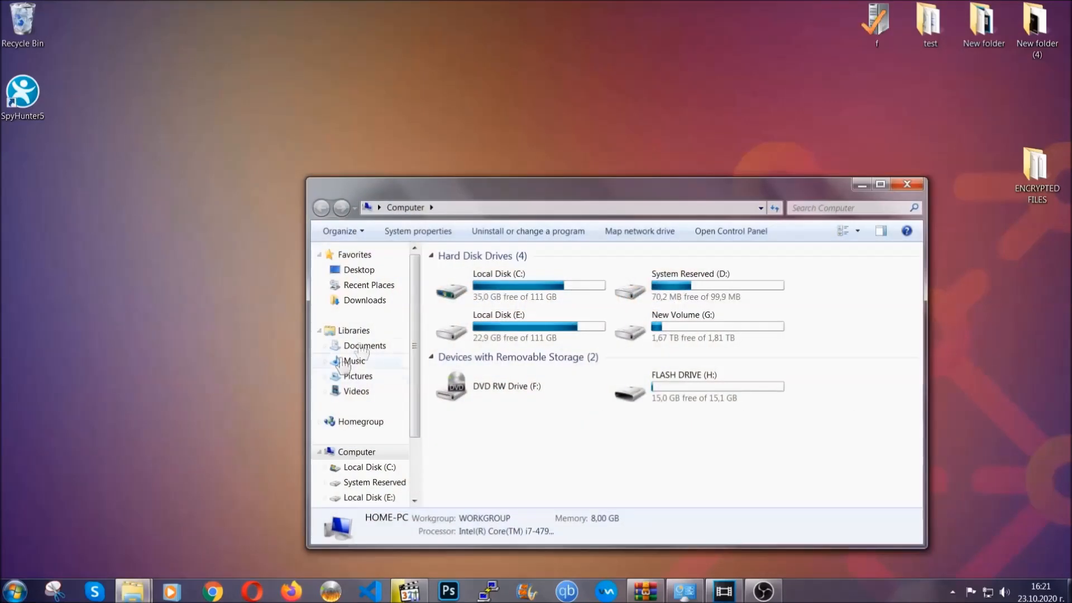
drag(615, 183, 510, 137)
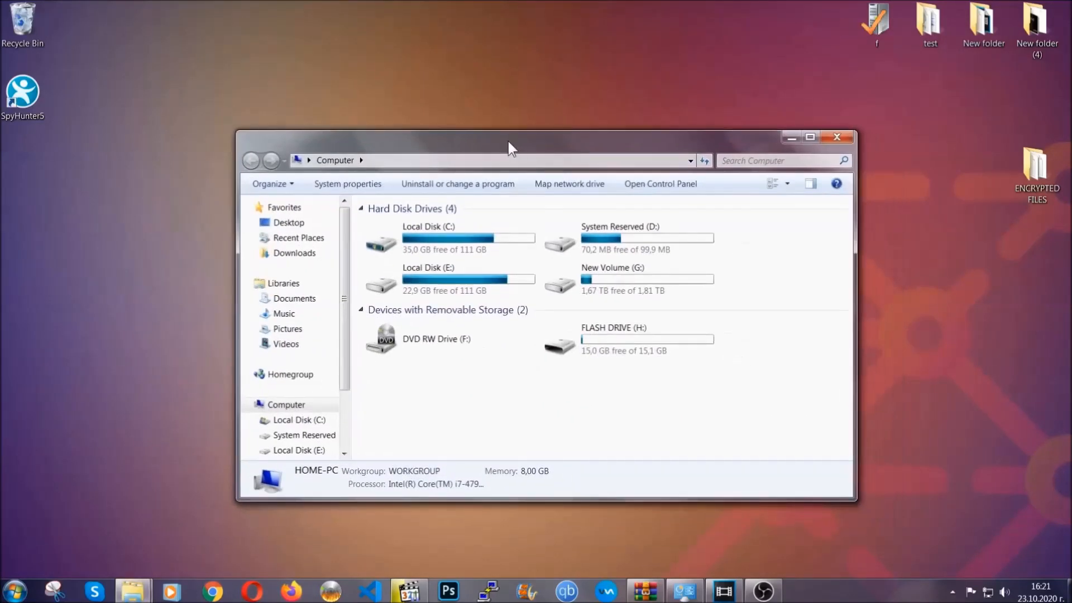
click(783, 160)
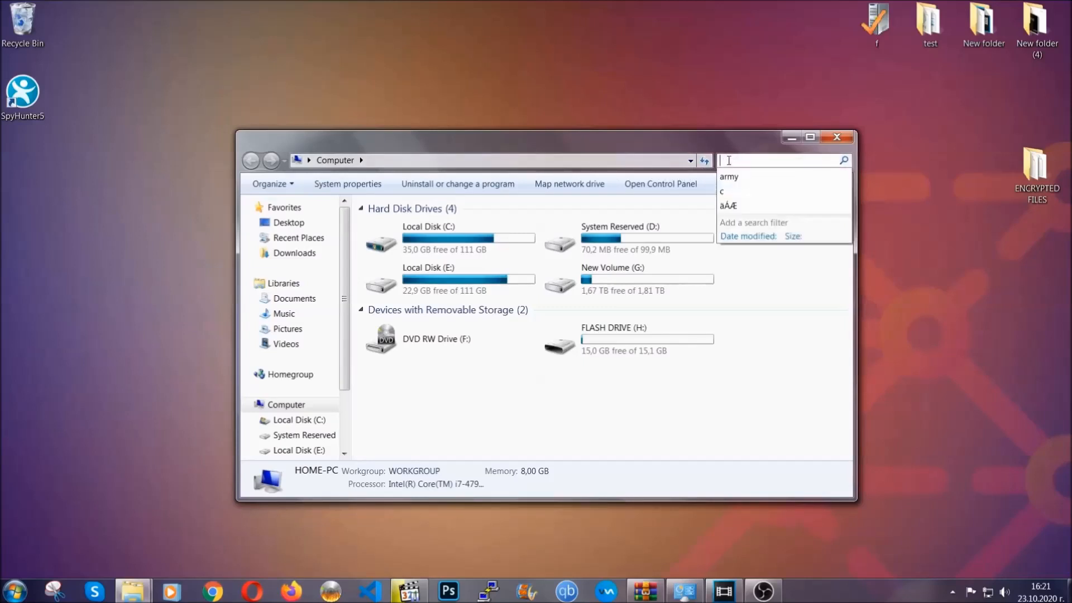
text(fileextension:exe Exampl)
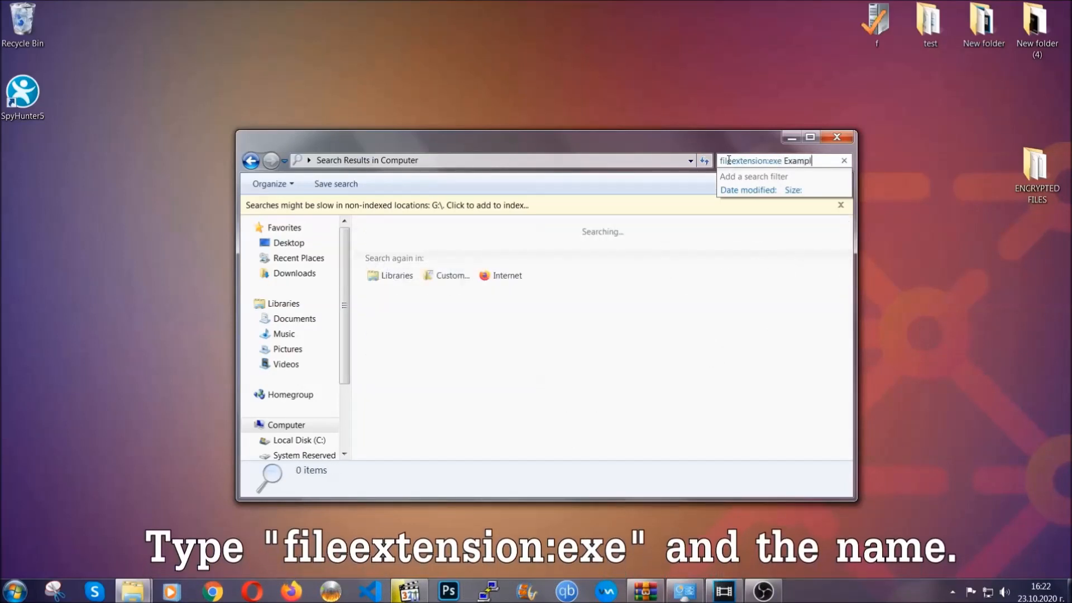
text(Virus Name)
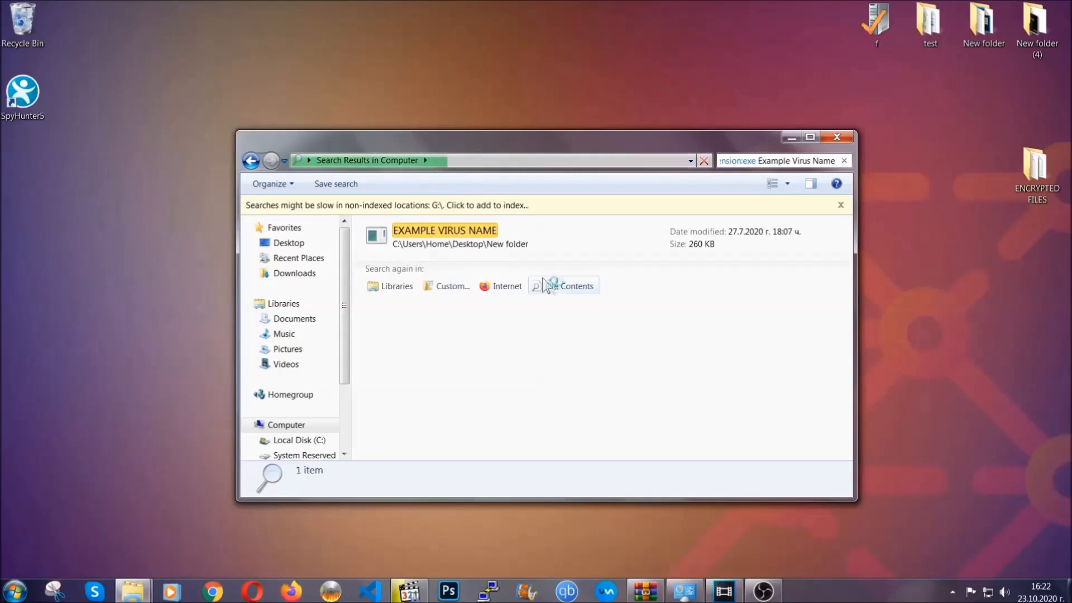
Step: Delete the found Example Virus Name executable to the Recycle Bin and close Explorer
click(445, 235)
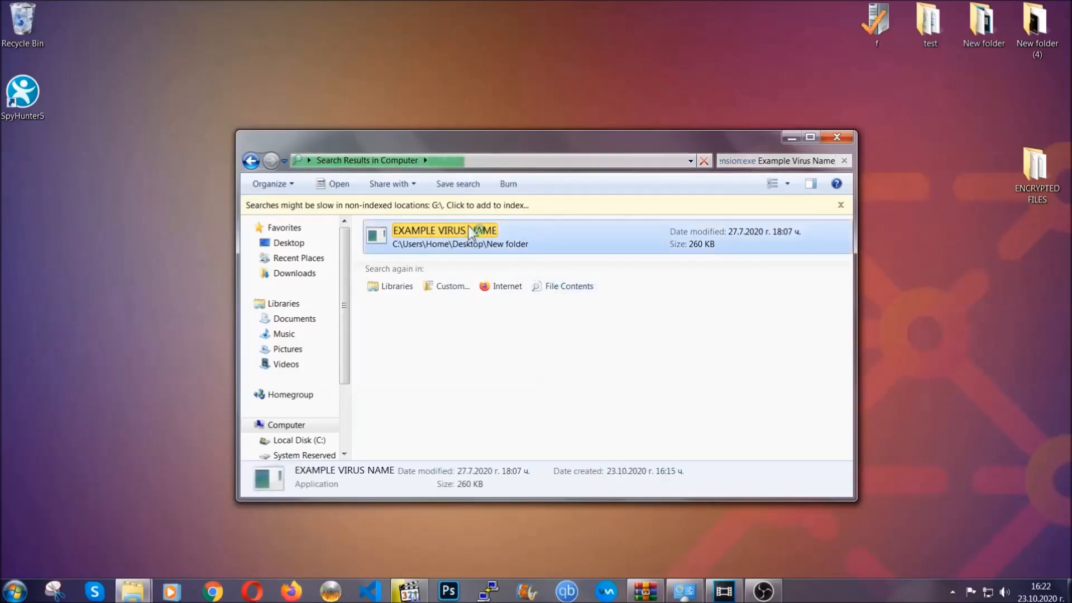
right_click(444, 235)
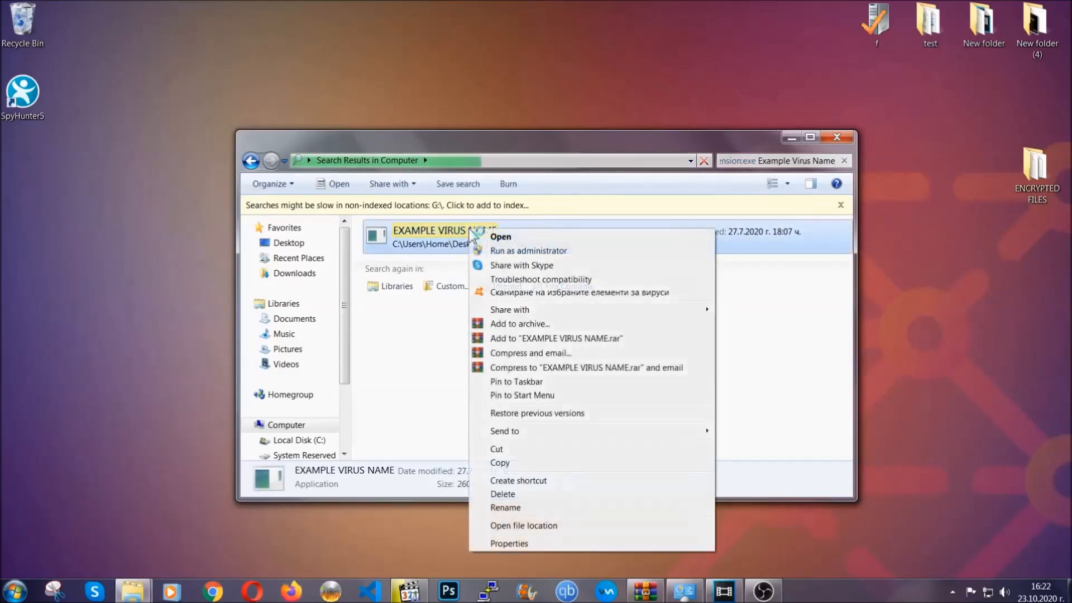
mouse_move(502, 494)
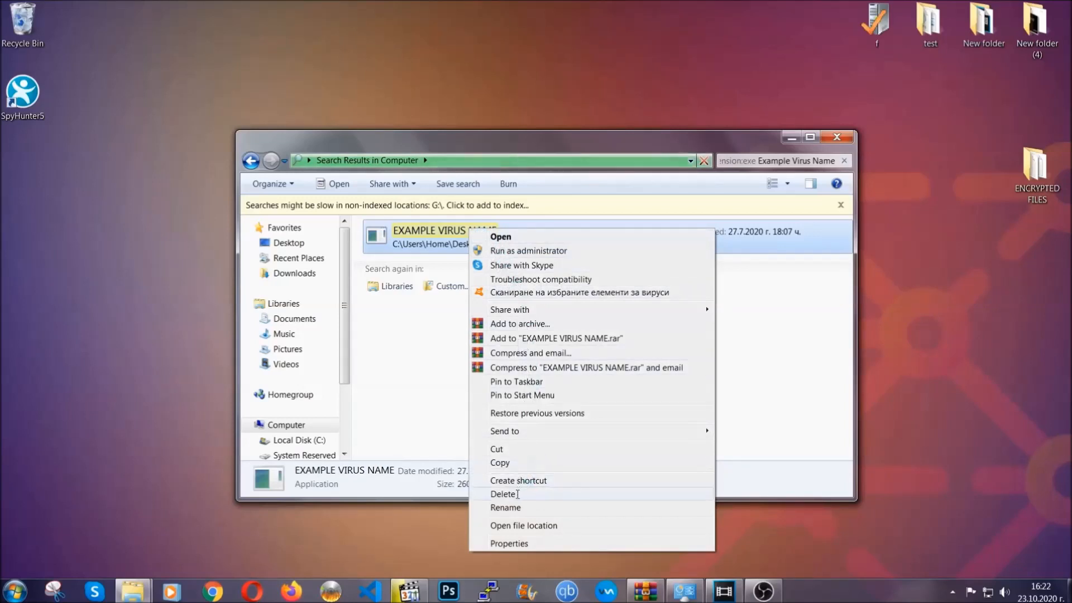
click(503, 493)
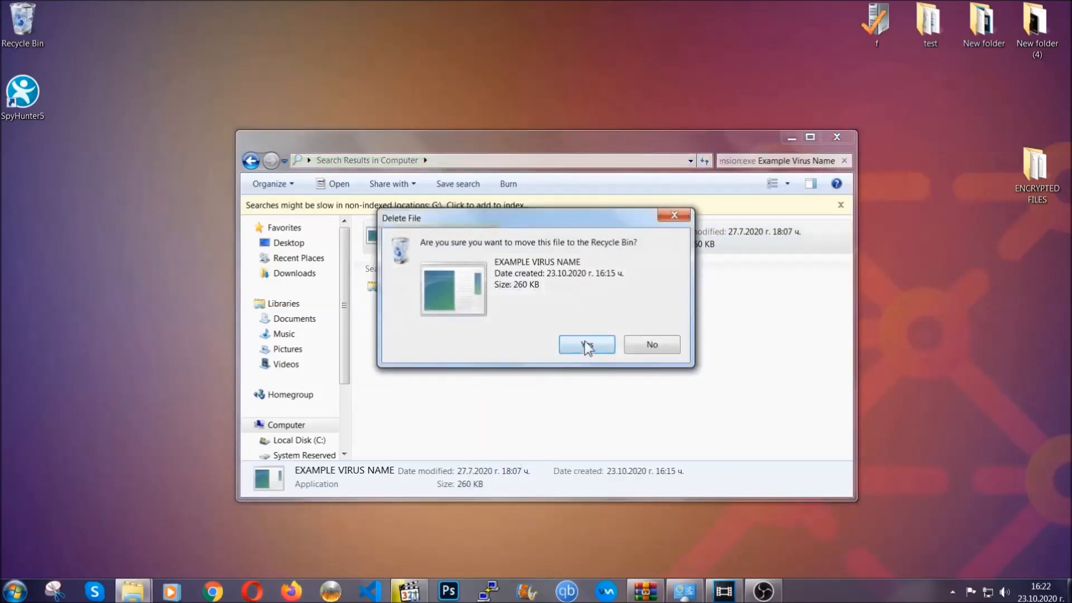
click(586, 344)
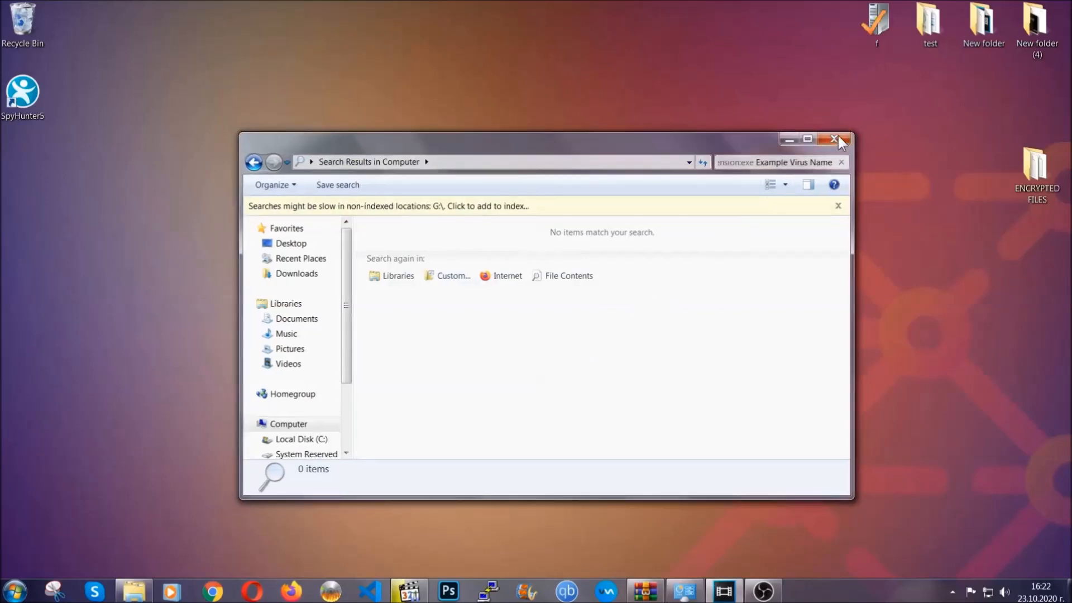
click(835, 140)
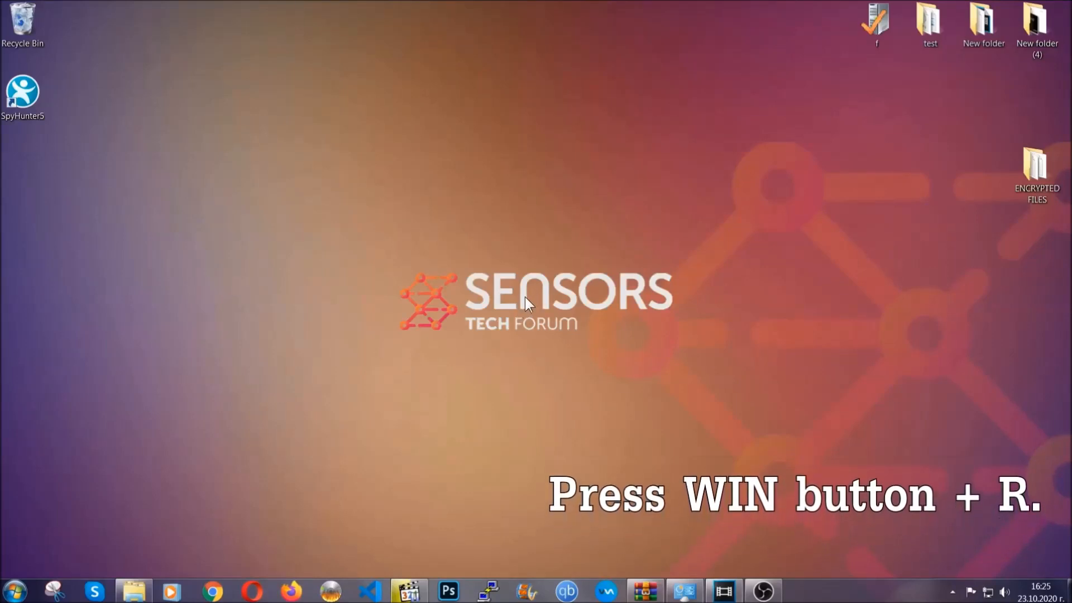
Step: Launch Registry Editor by entering REGEDIT in the Win+R Run dialog
key(Win+r)
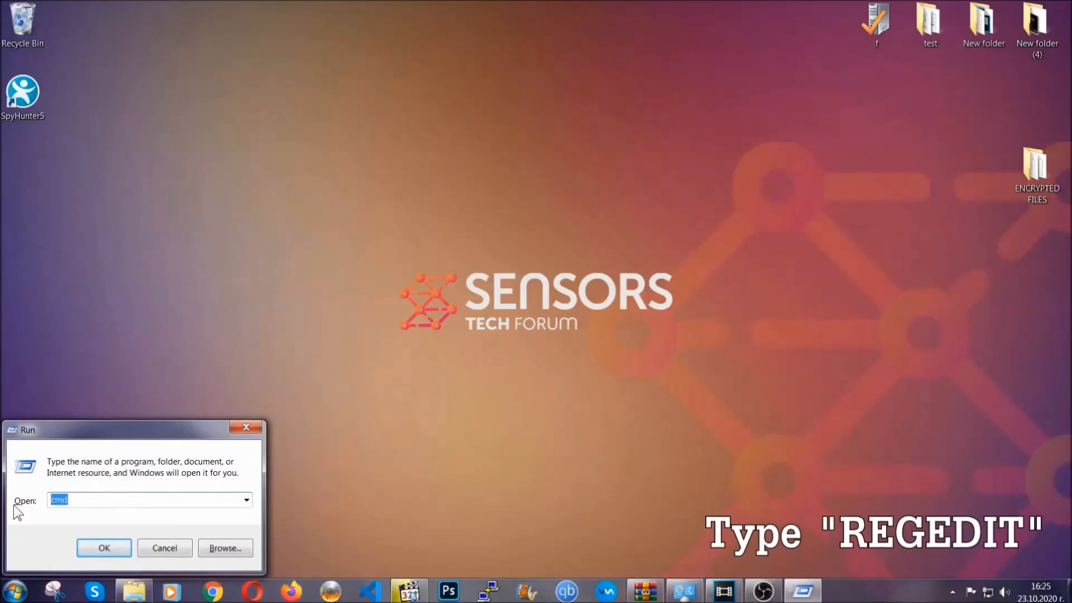
text(REGEDIT)
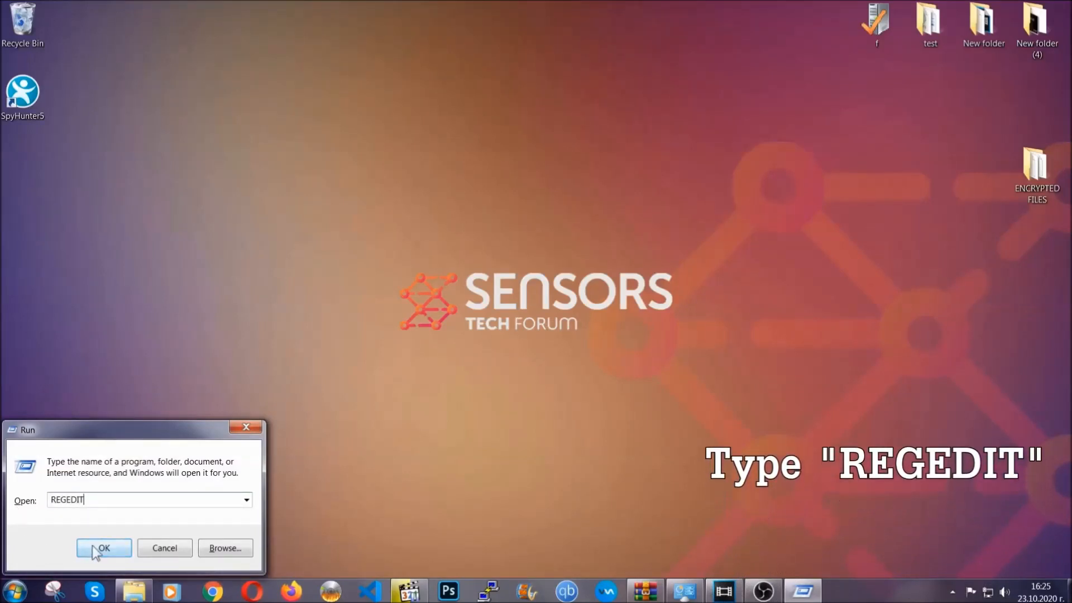
click(104, 548)
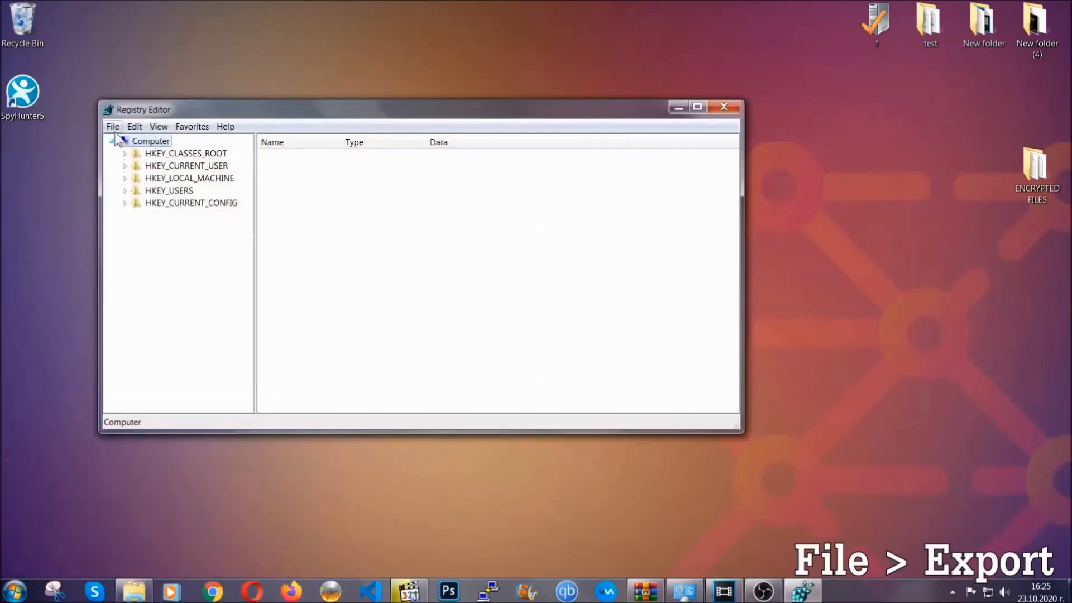
Step: Export a full registry backup named BACKUP to the desktop
click(113, 127)
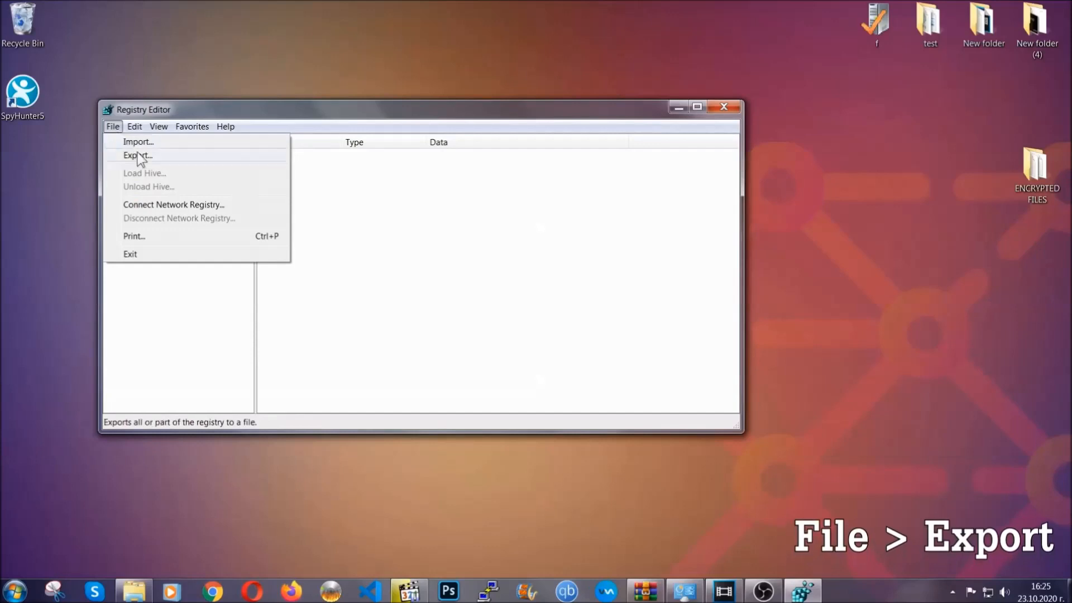
click(137, 155)
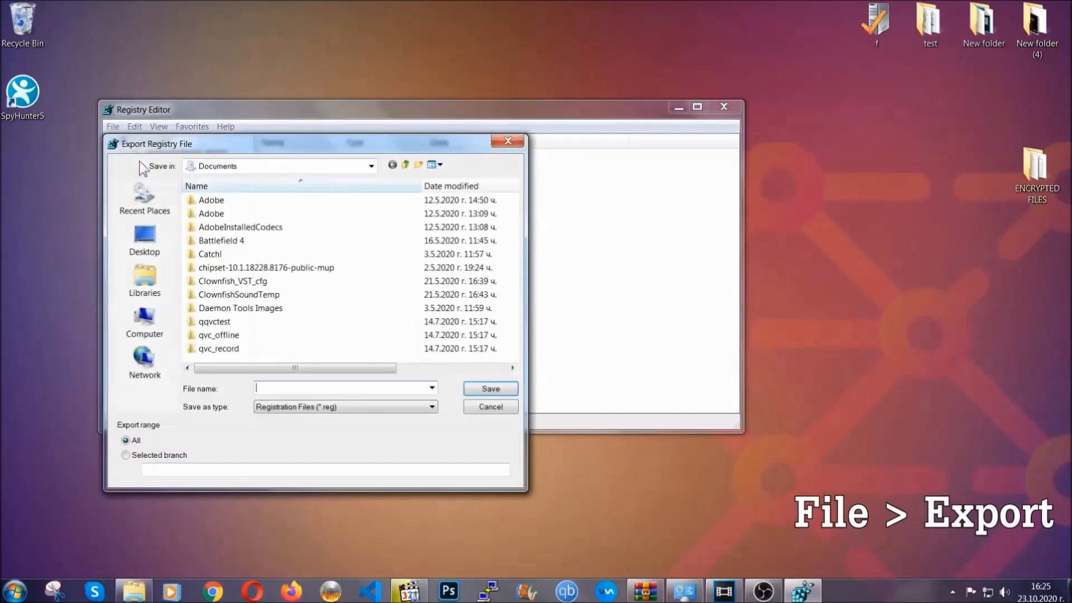
click(144, 240)
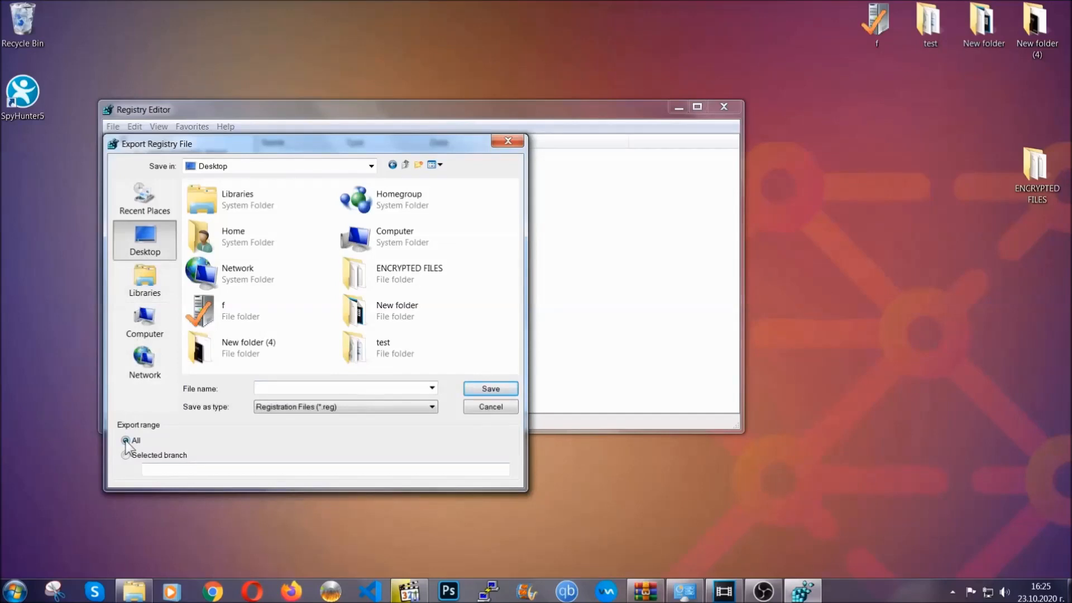
click(342, 387)
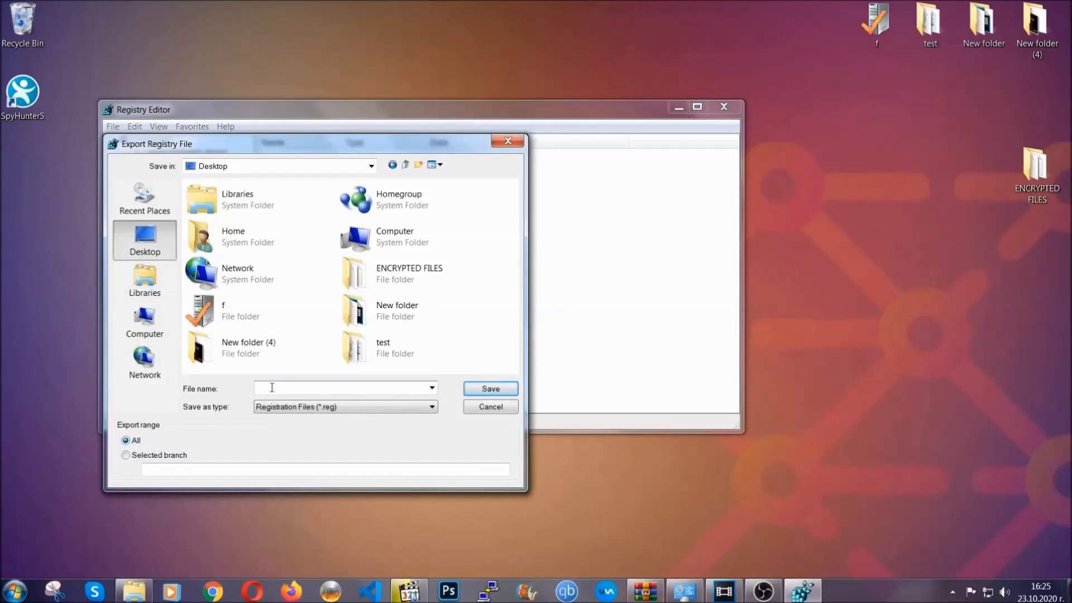
text(BACKUP)
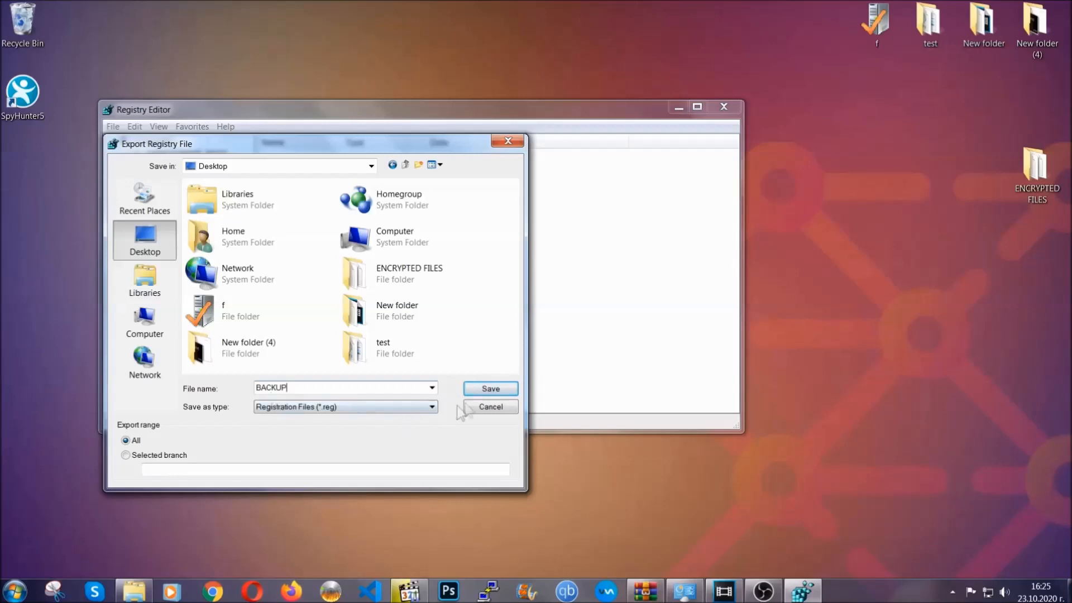
click(490, 388)
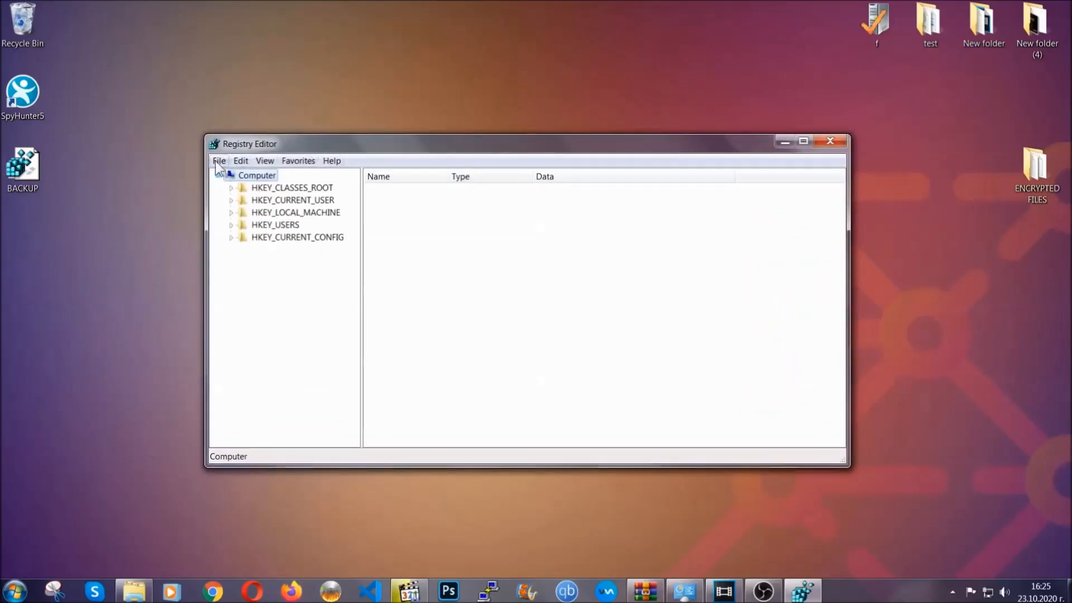
Step: Dismiss the File menu and select the HKEY_CURRENT_USER hive
click(219, 160)
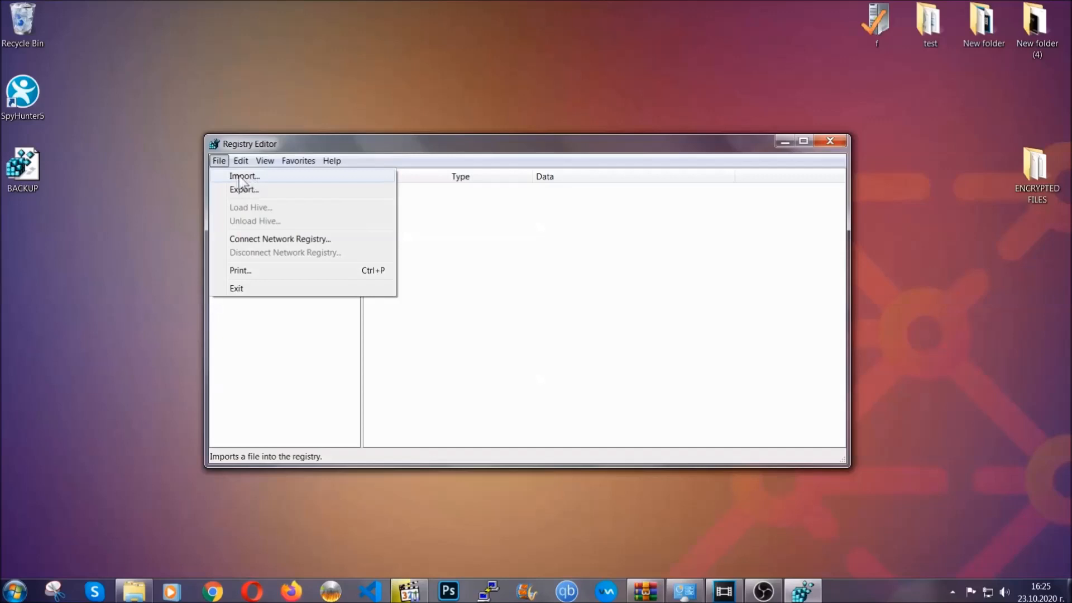
click(219, 160)
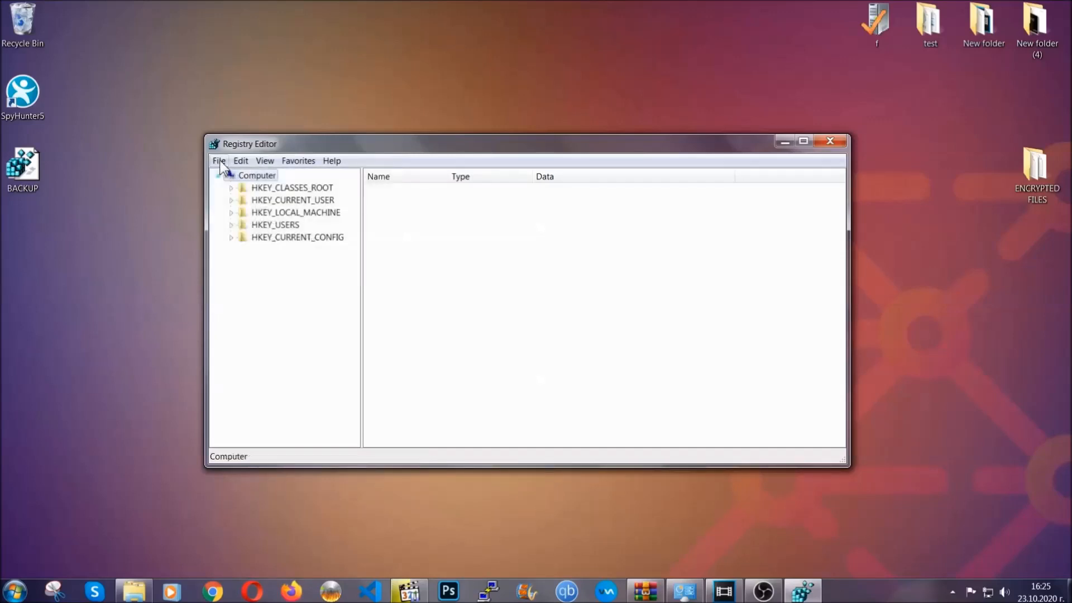
key(ctrl+s)
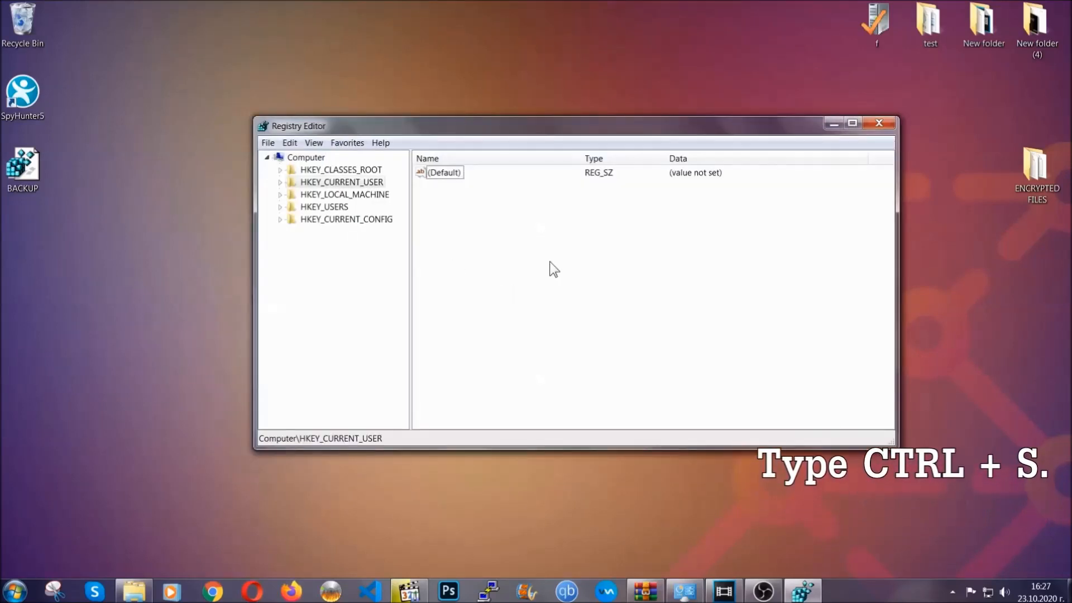
Step: Find the RunOnce key with Ctrl+F and display the current user's Run key values
key(ctrl+f)
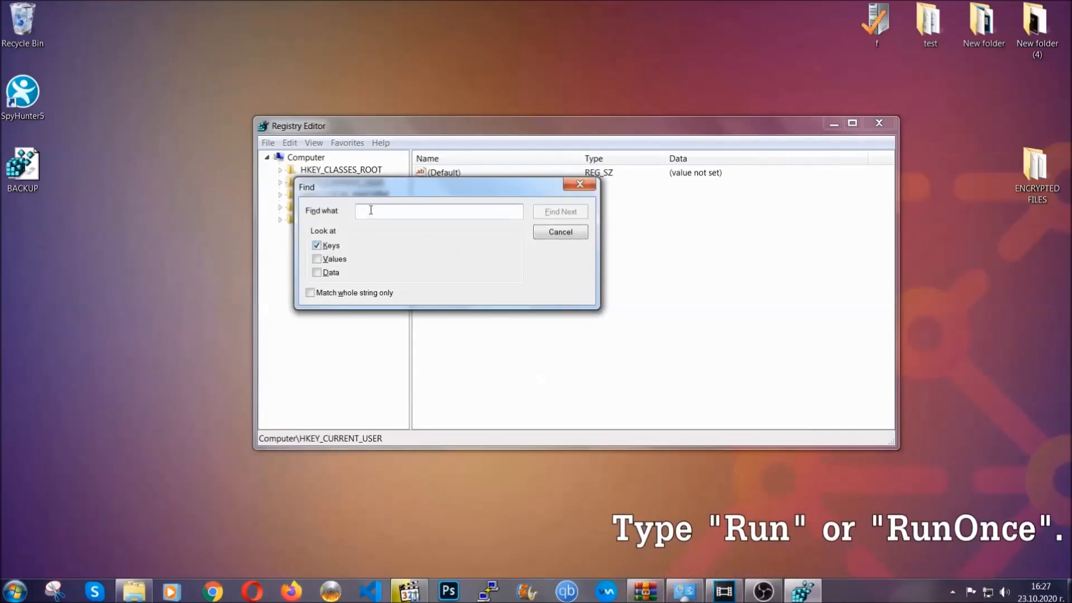
text(RunOnce)
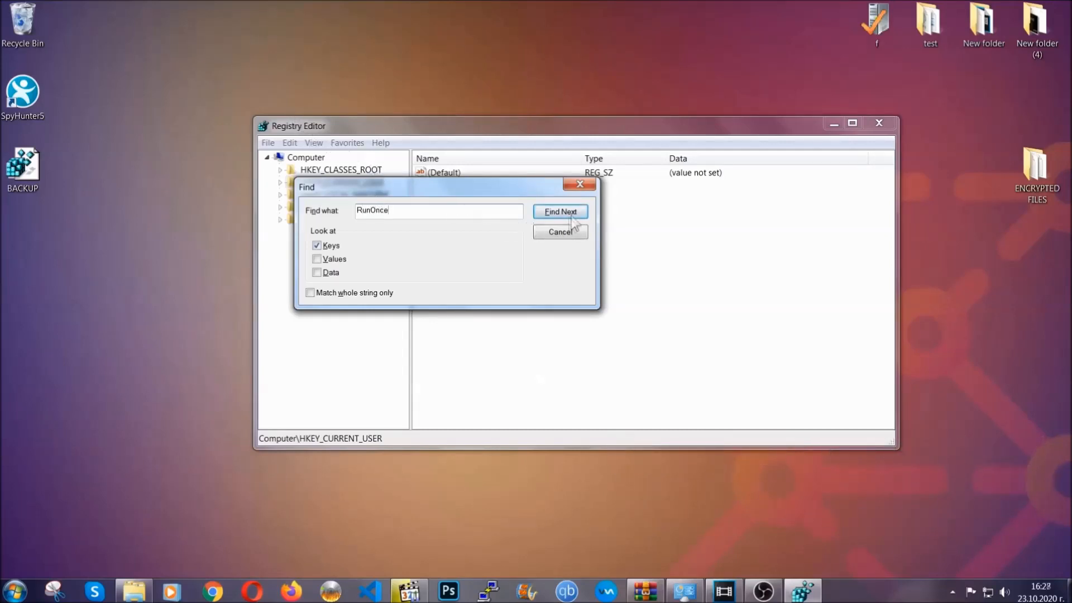
click(561, 211)
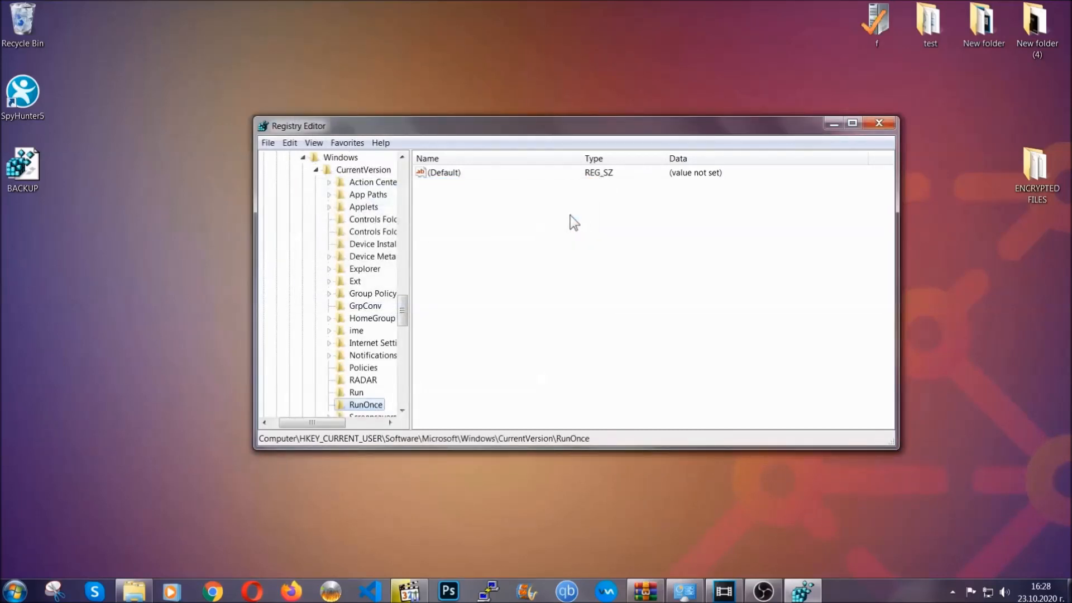
scroll(down, 3)
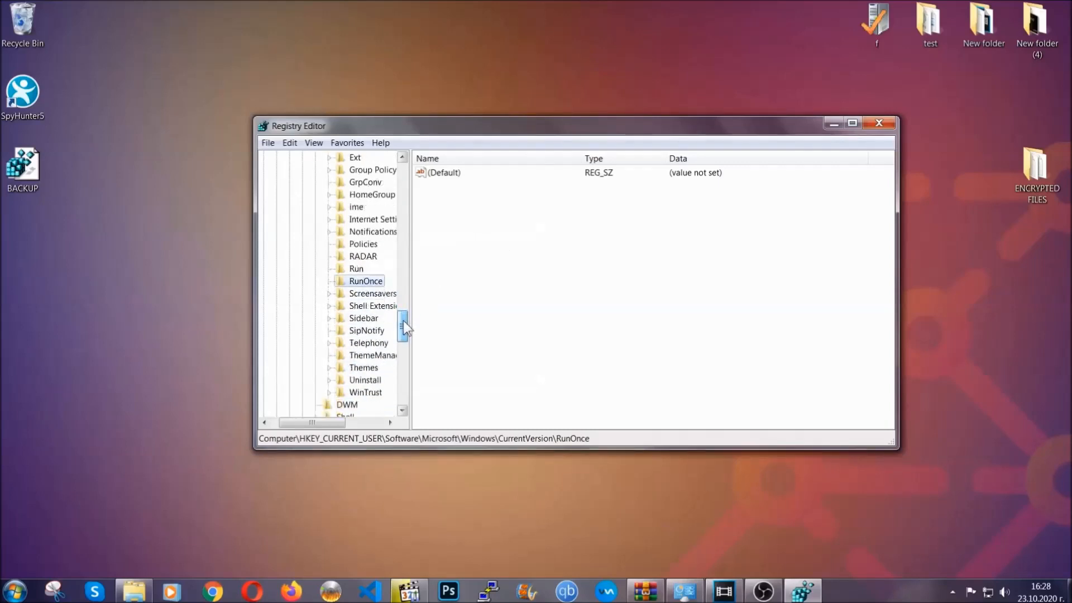
click(357, 268)
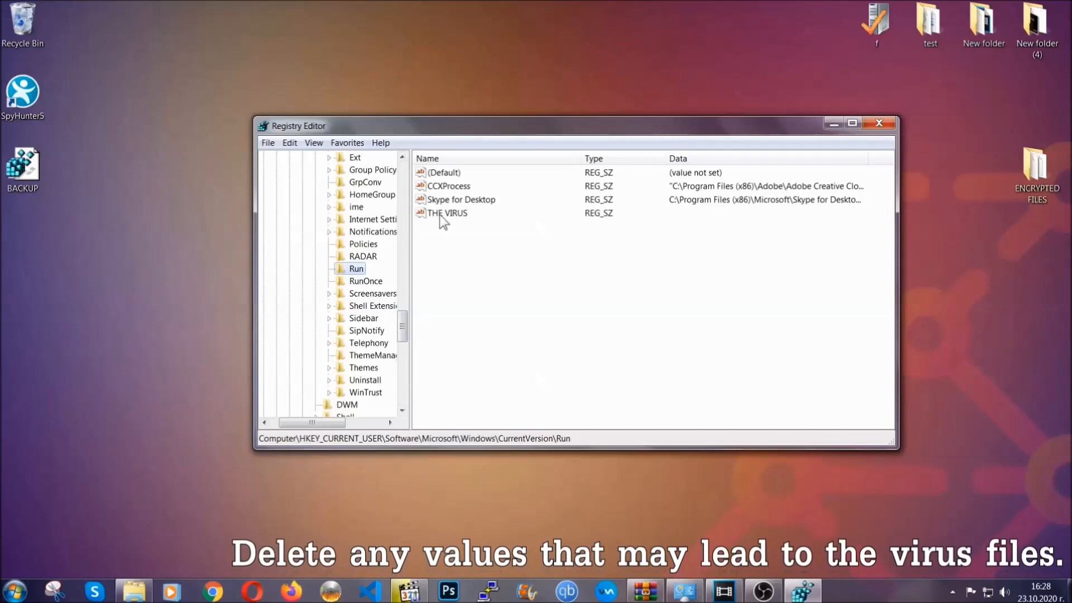
Step: Permanently delete the THE VIRUS value from the Run key, then exit Registry Editor
right_click(446, 213)
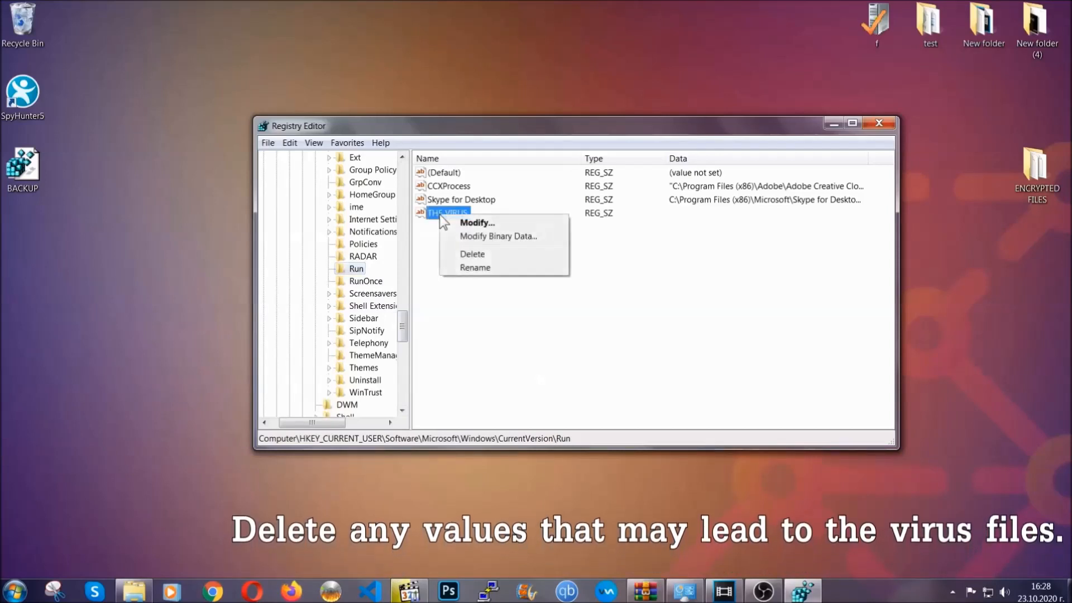
click(472, 254)
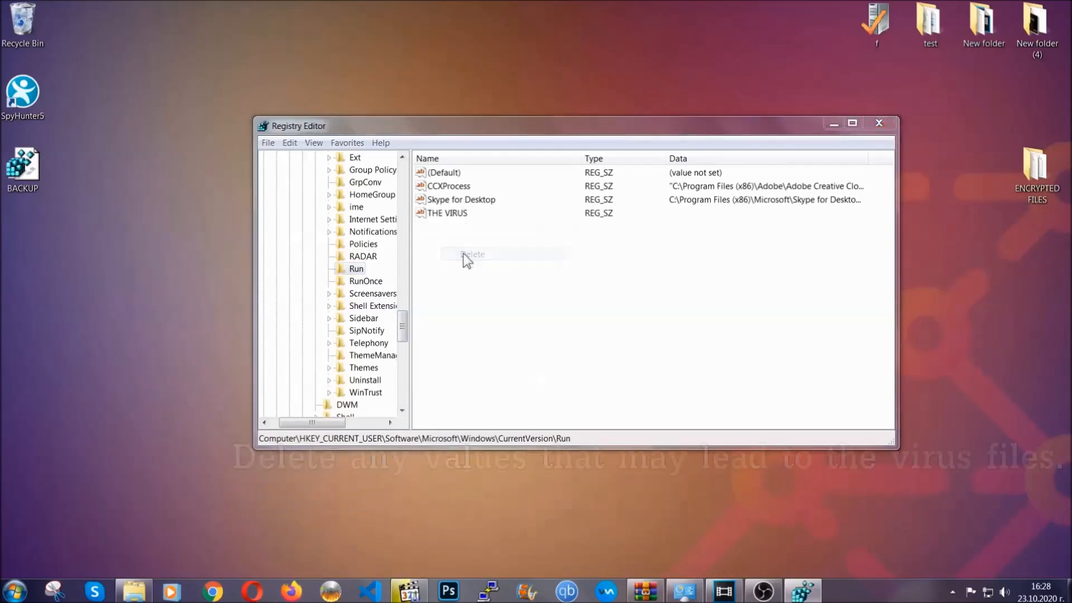
click(473, 253)
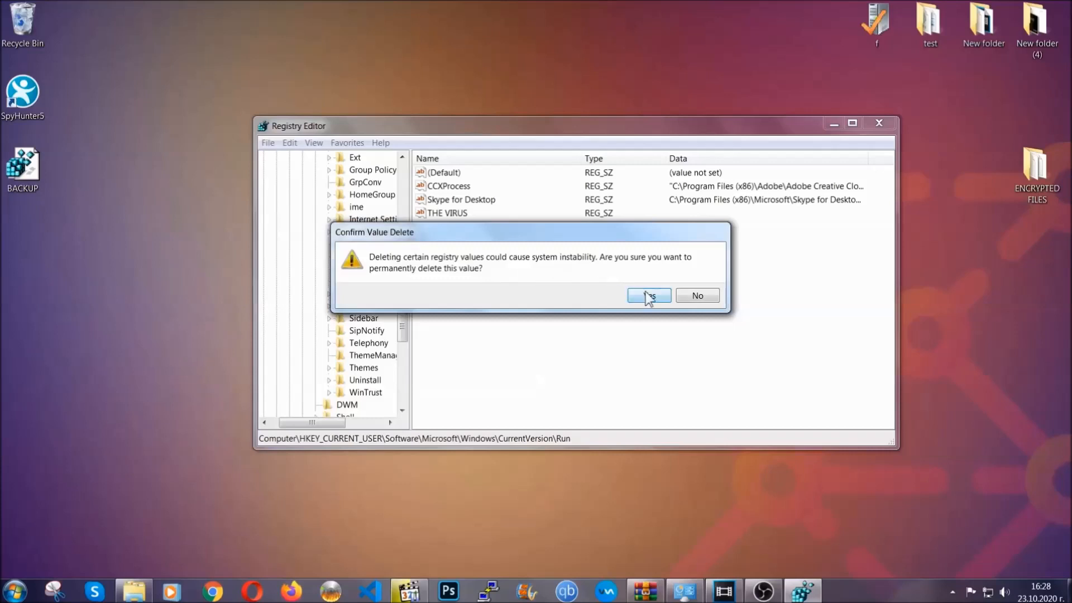
click(648, 295)
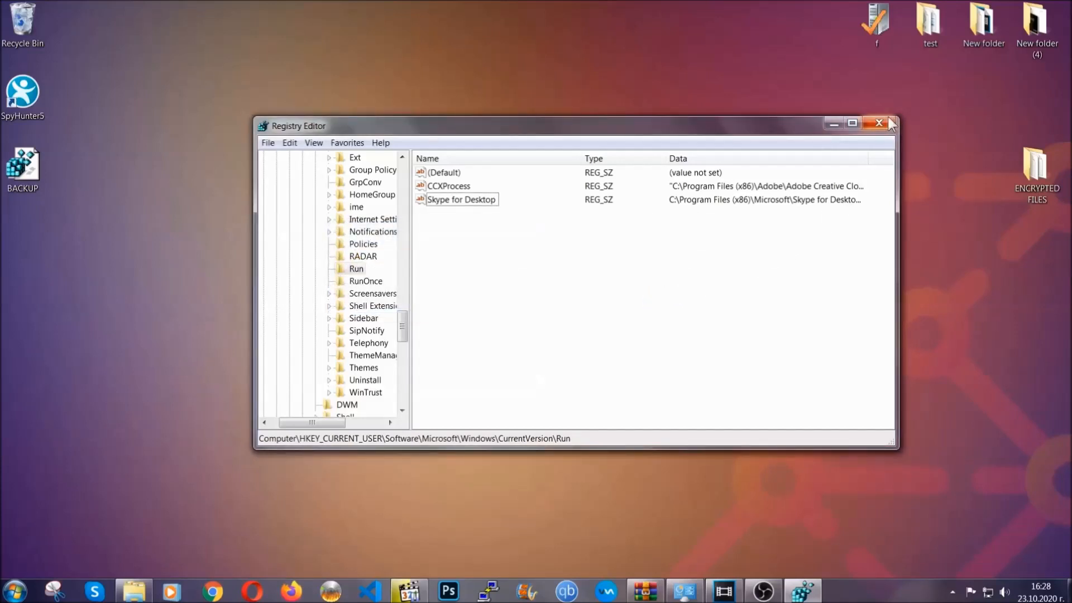
click(879, 124)
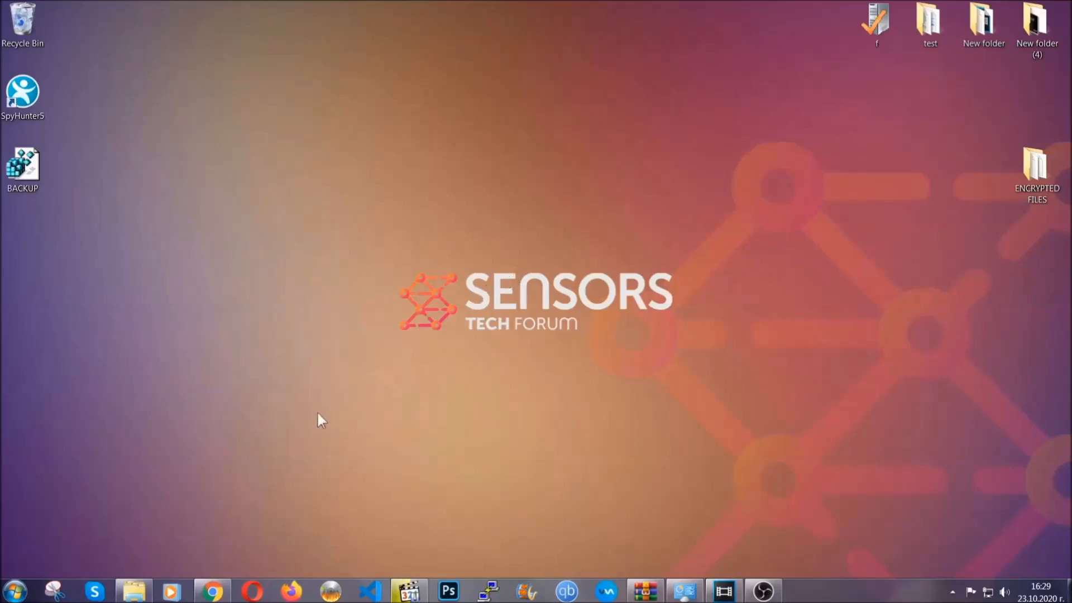
Step: Open the Sensors Tech Forum file recovery article in Chrome and expand Method 2, Windows Backup
click(212, 591)
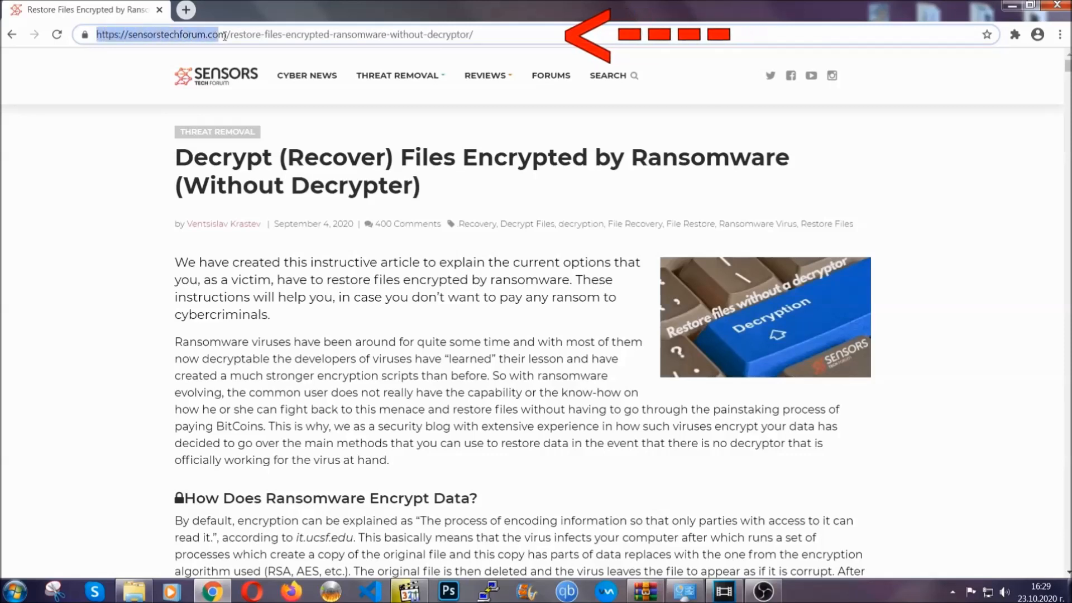
click(287, 34)
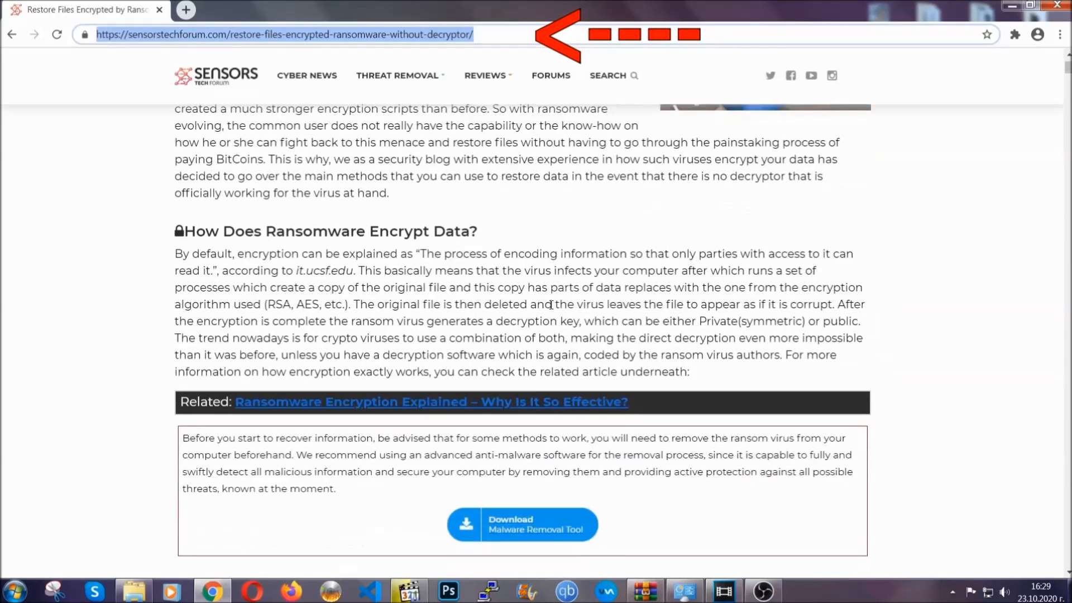
scroll(down, 3)
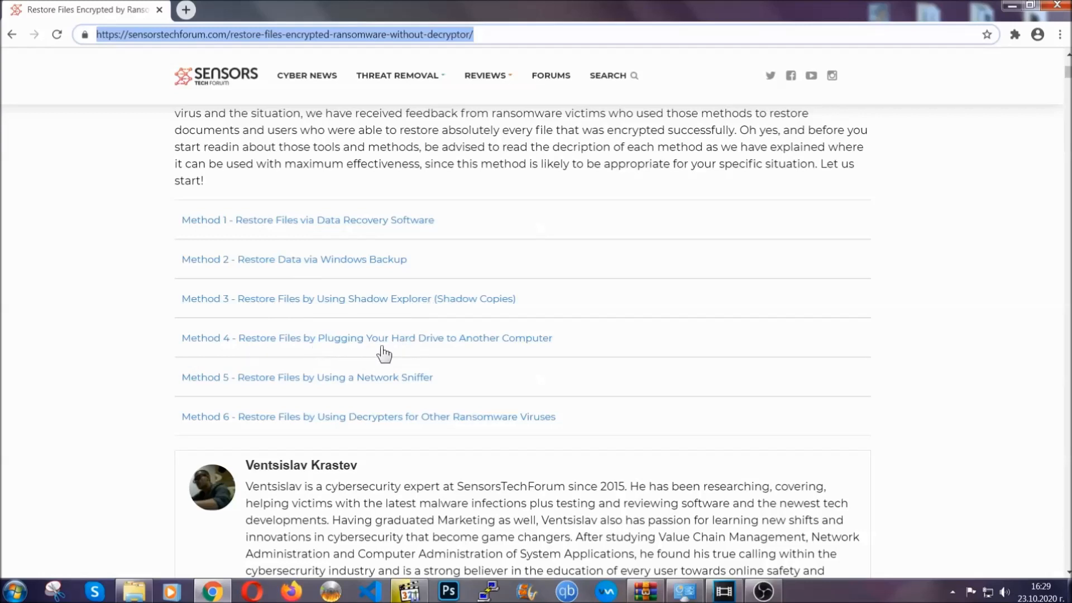
click(294, 259)
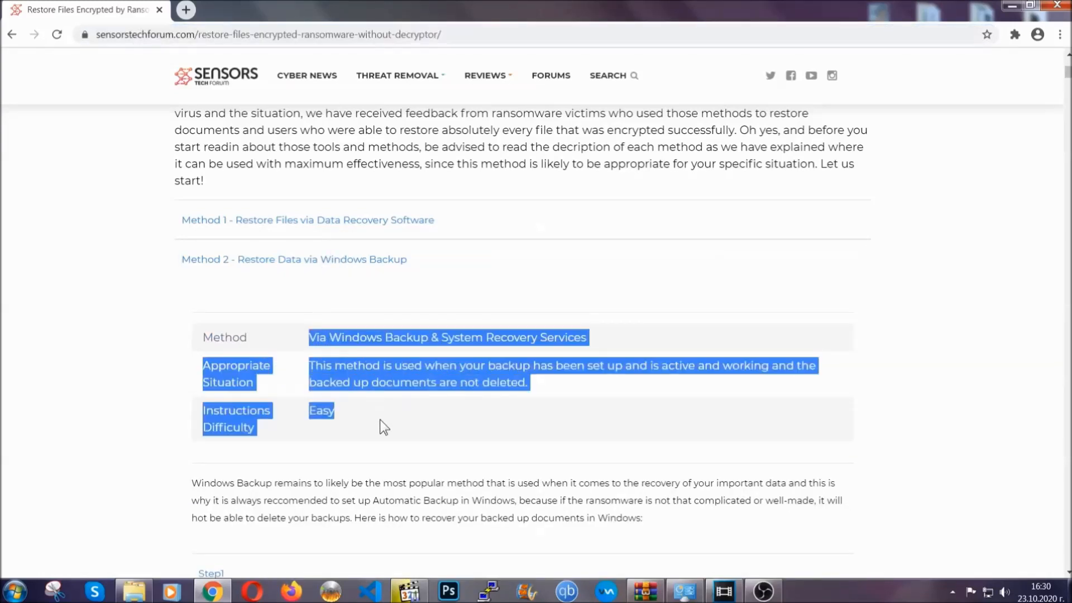
Step: Expand Step 1 of the Windows Backup method, read through it, then close Chrome
scroll(down, 3)
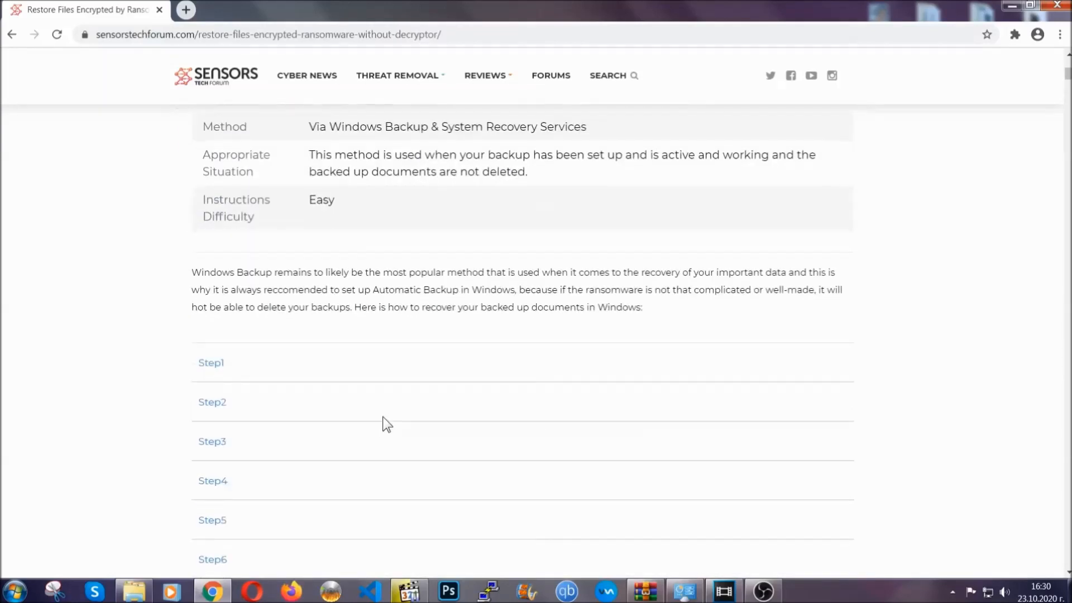
click(211, 362)
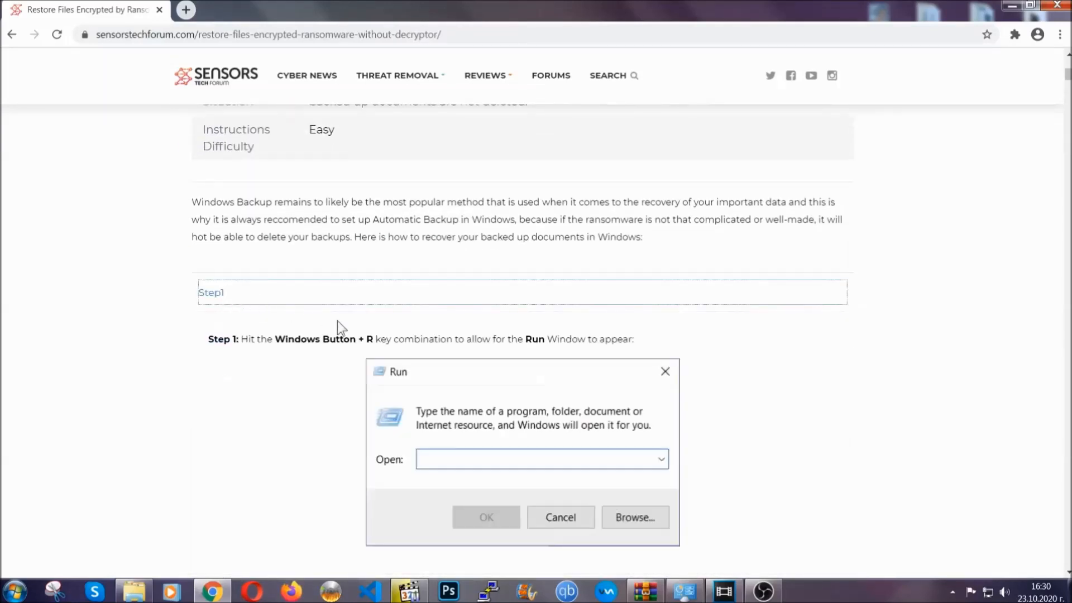
scroll(down, 3)
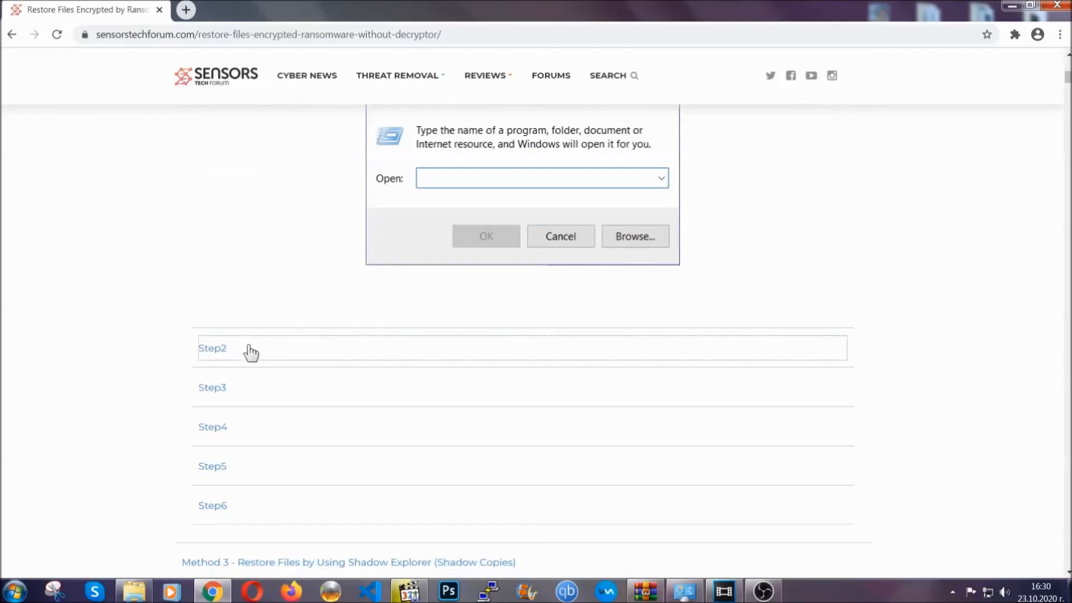
text(ms-settings:windowsupdate)
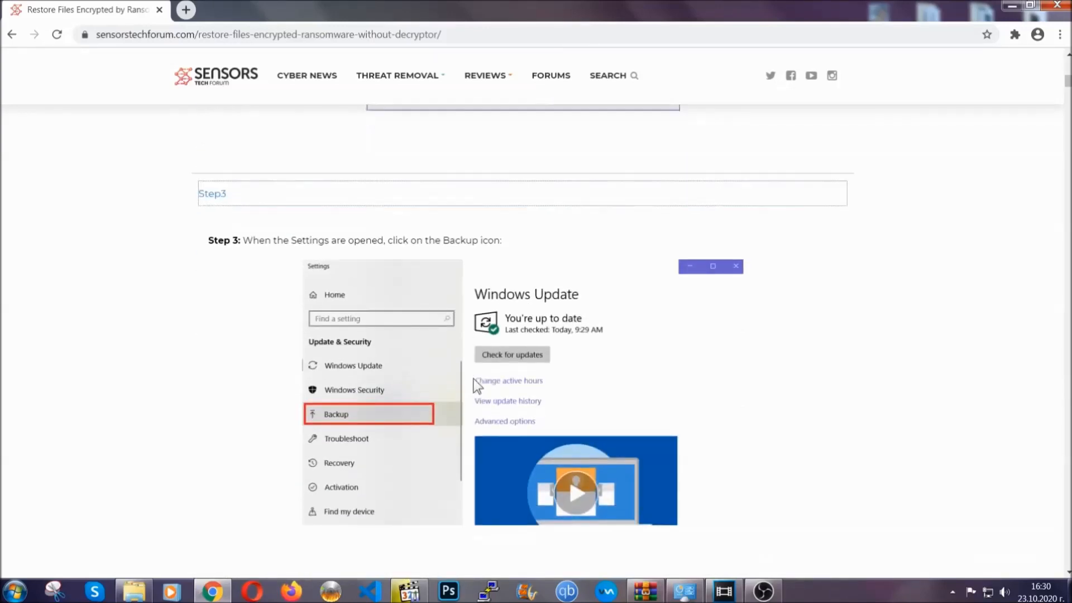
scroll(down, 3)
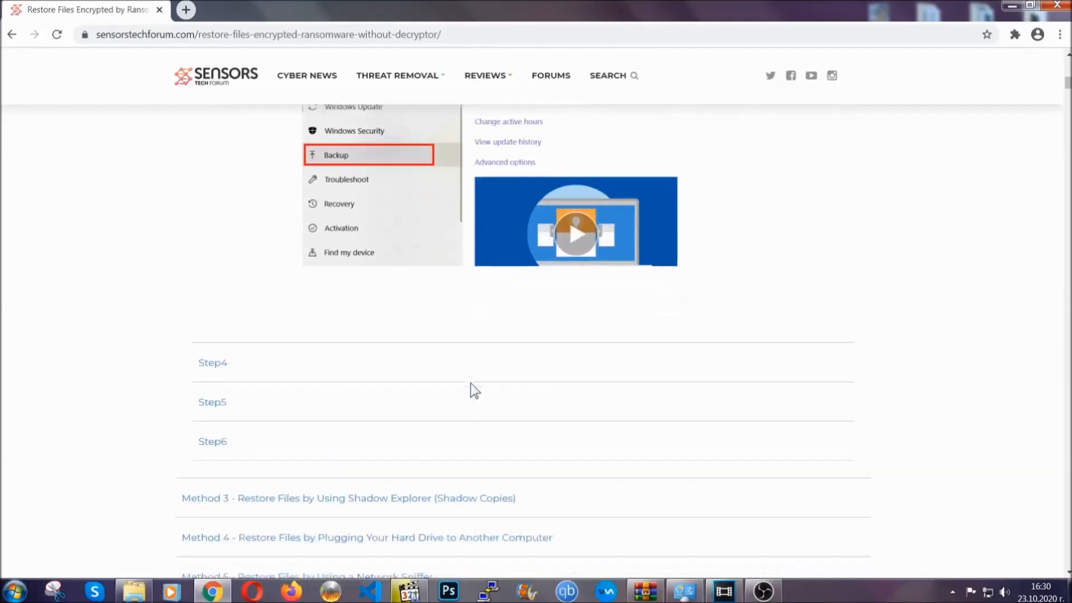
scroll(down, 3)
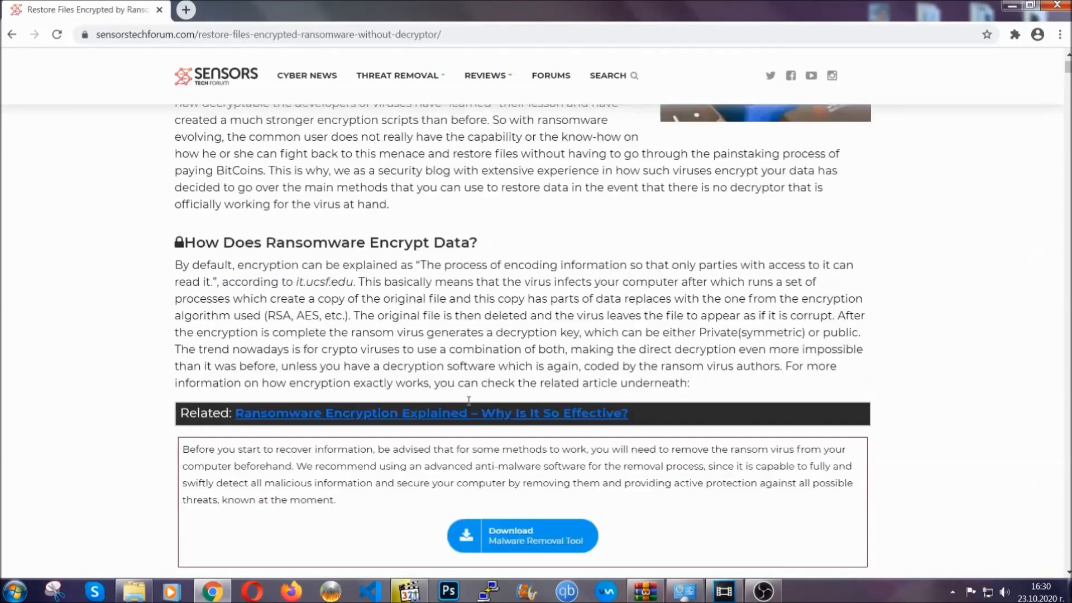
scroll(up, 3)
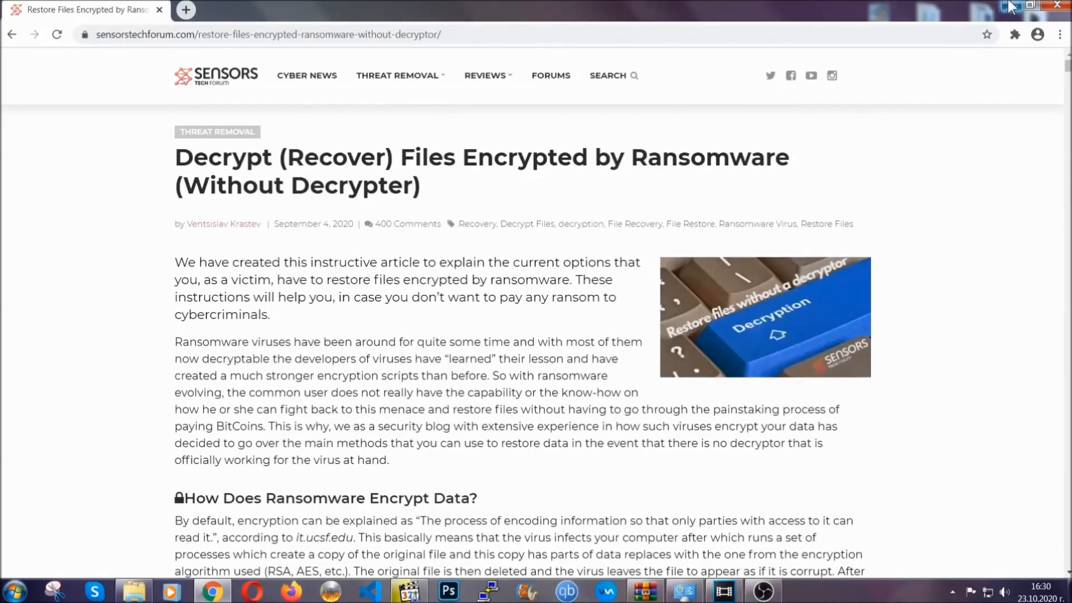
click(1034, 5)
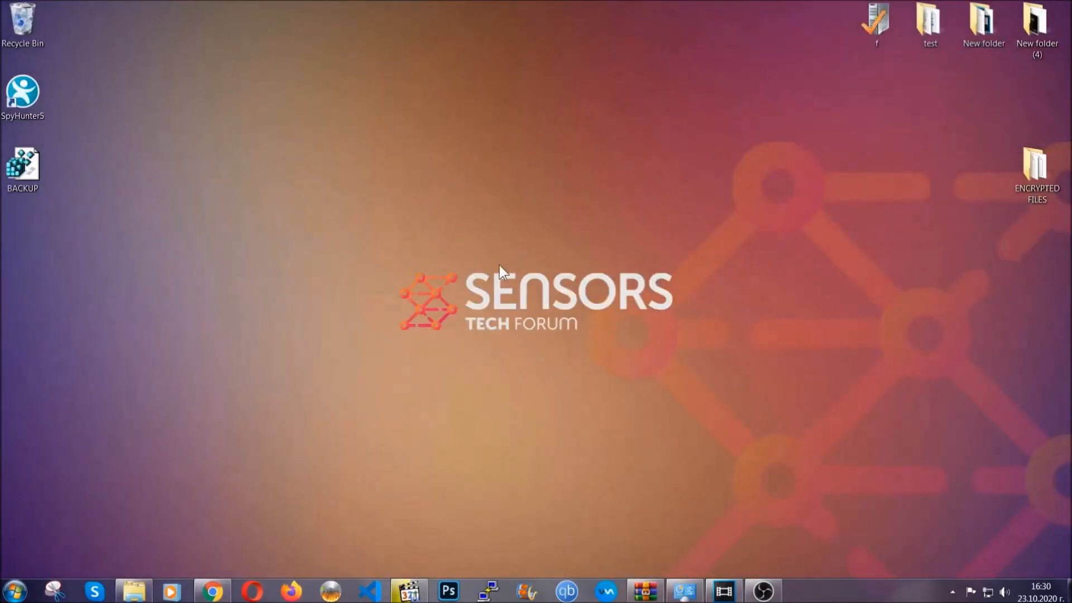